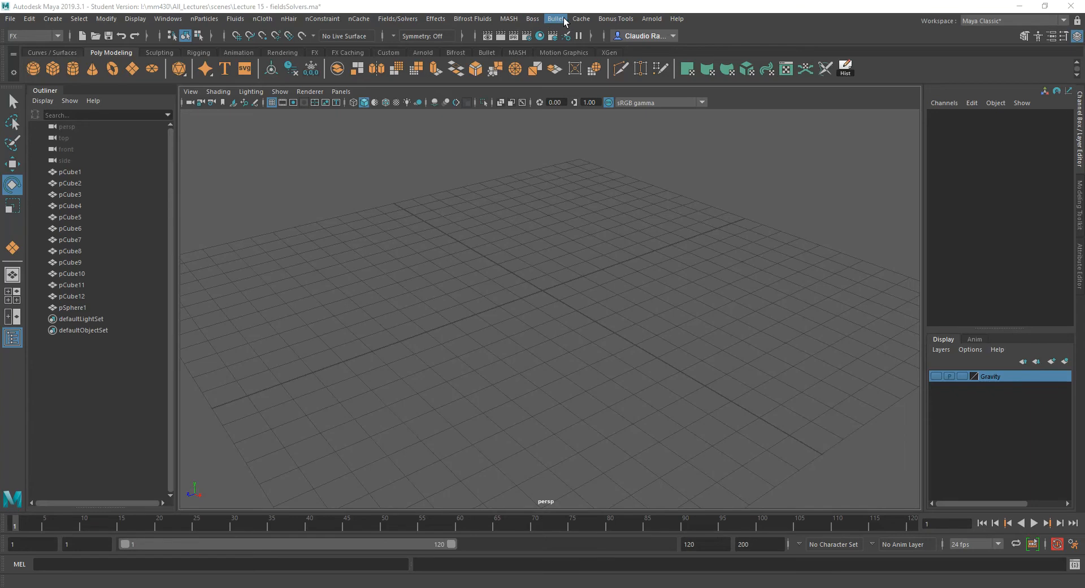
{"action": "mouse_move", "coordinate": [401, 55]}
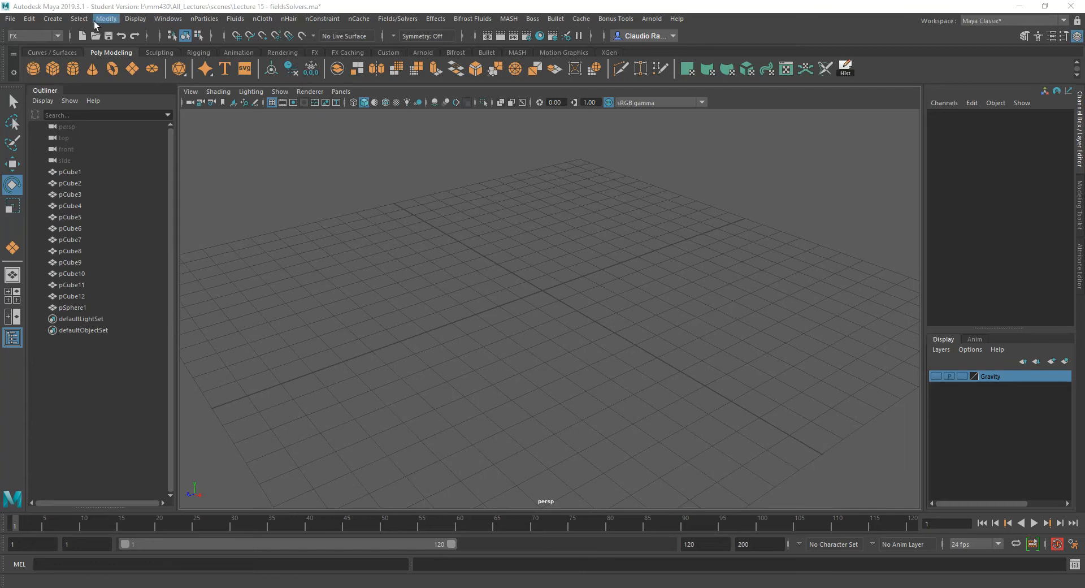
Bring up the Windows menu to reach Settings/Preferences and the Plug-in Manager.
{"action": "left_click", "coordinate": [167, 20]}
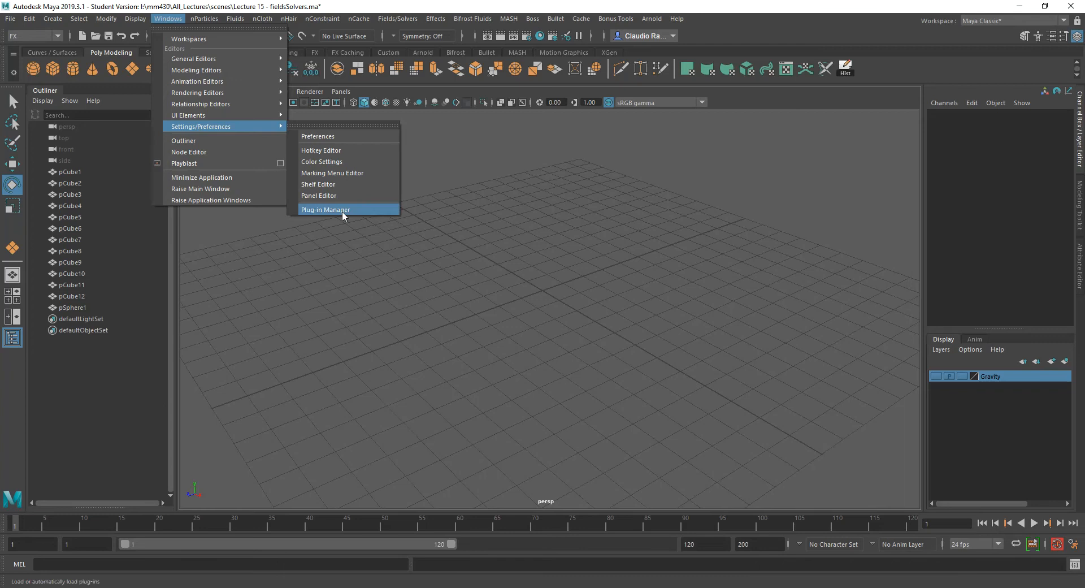
Verify bullet.mll shows as Loaded in the Plug-in Manager, then close it.
{"action": "left_click", "coordinate": [326, 210]}
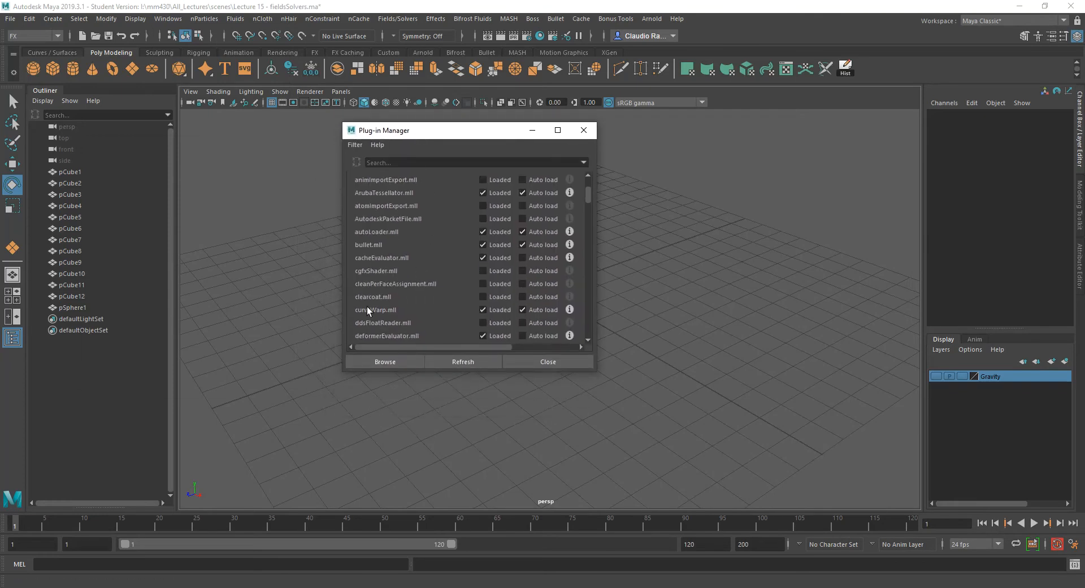
{"action": "scroll", "scroll_direction": "down", "scroll_amount": 3}
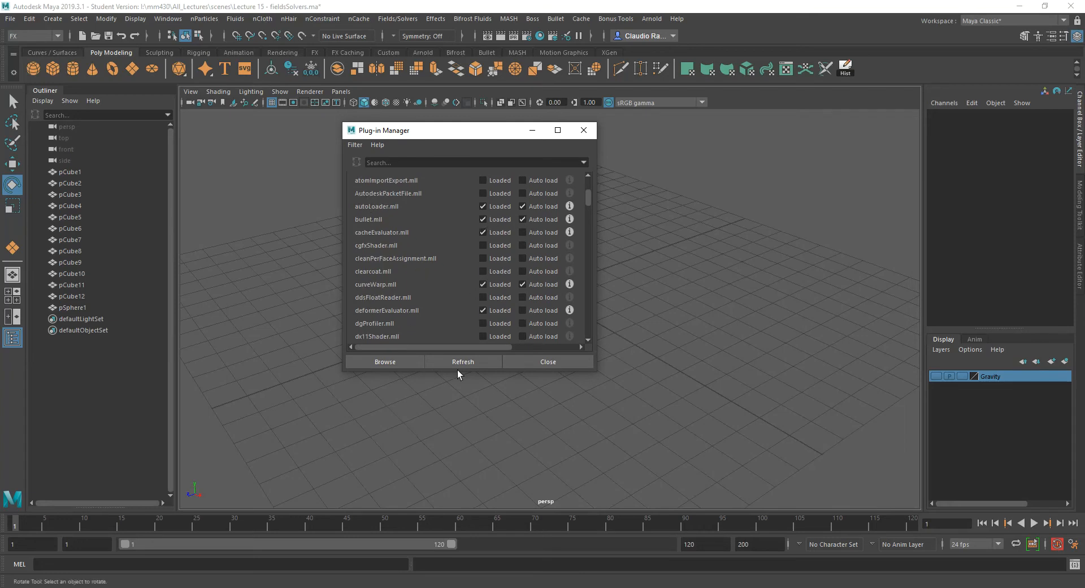
{"action": "mouse_move", "coordinate": [556, 20]}
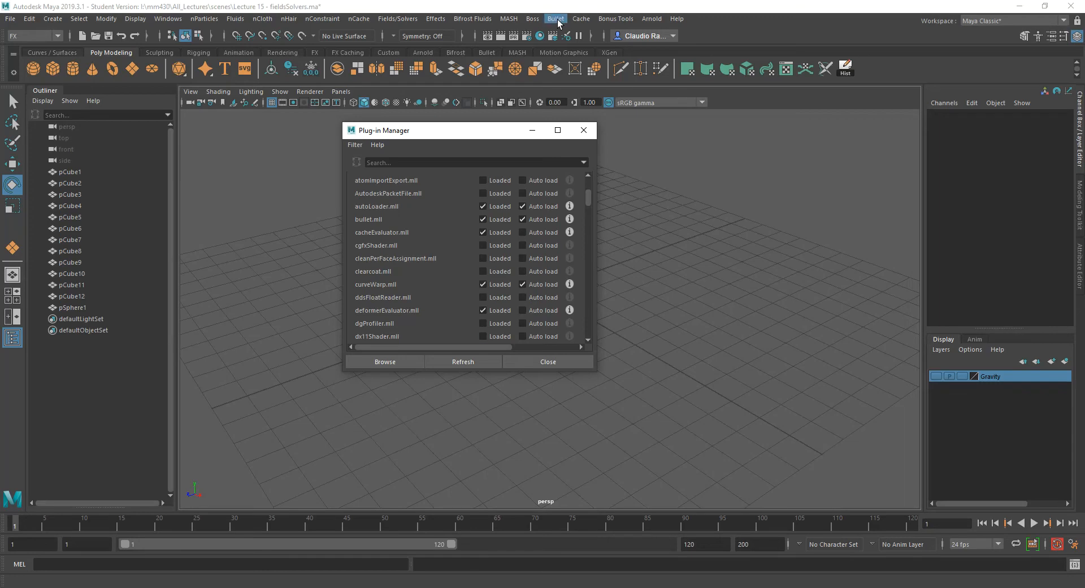
{"action": "left_click", "coordinate": [556, 20]}
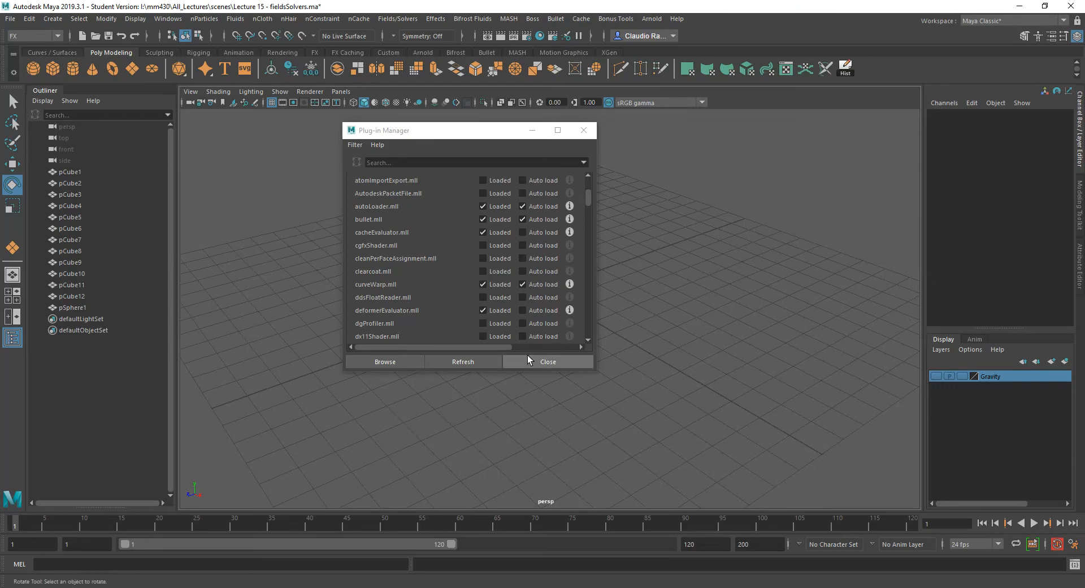
{"action": "left_click", "coordinate": [547, 360]}
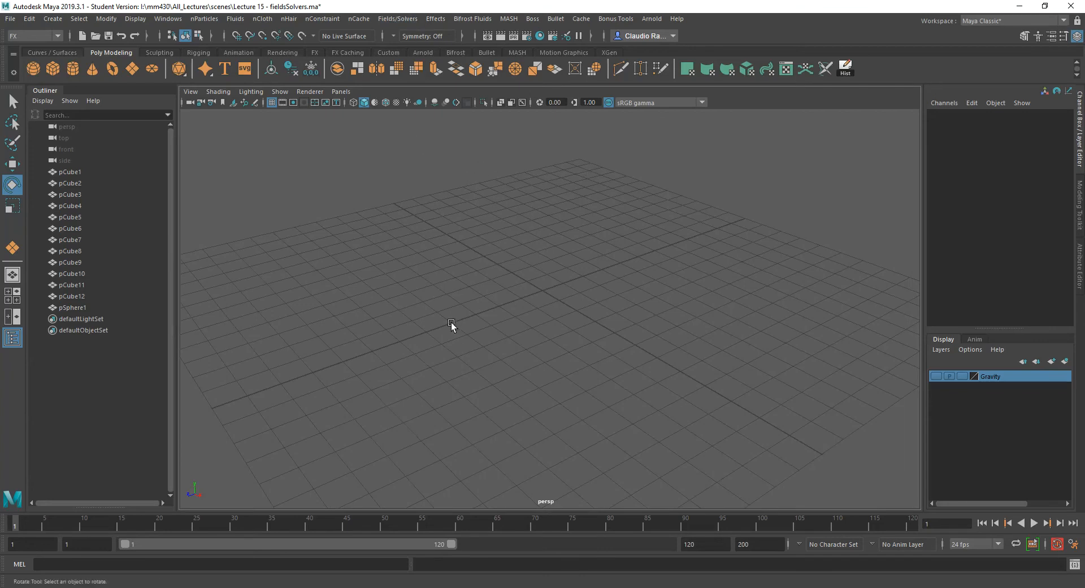
{"action": "mouse_move", "coordinate": [143, 161]}
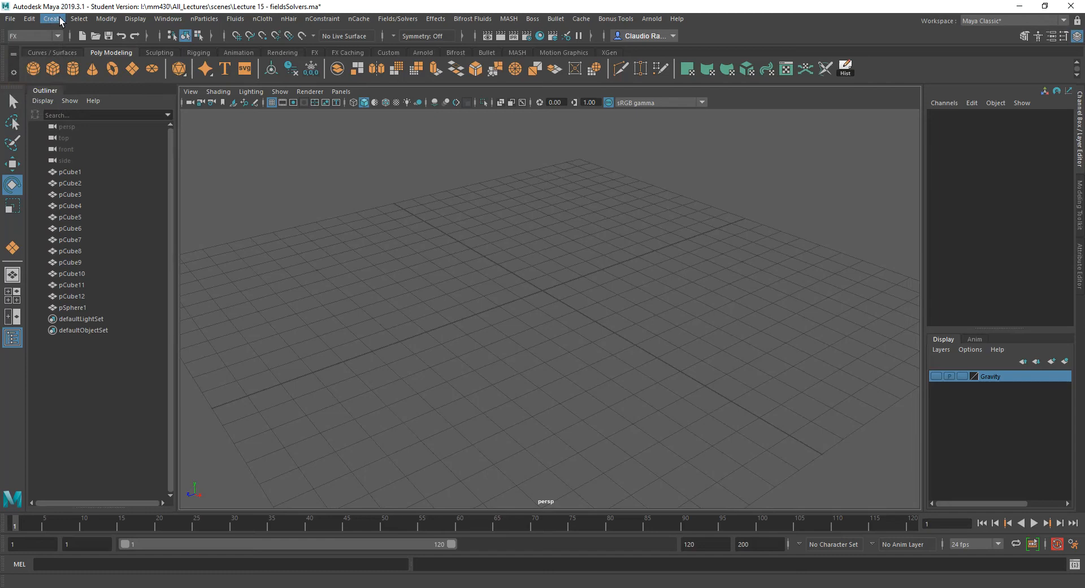
Create a polygon gear and rotate it -90° around Z so it stands upright.
{"action": "left_click", "coordinate": [51, 20]}
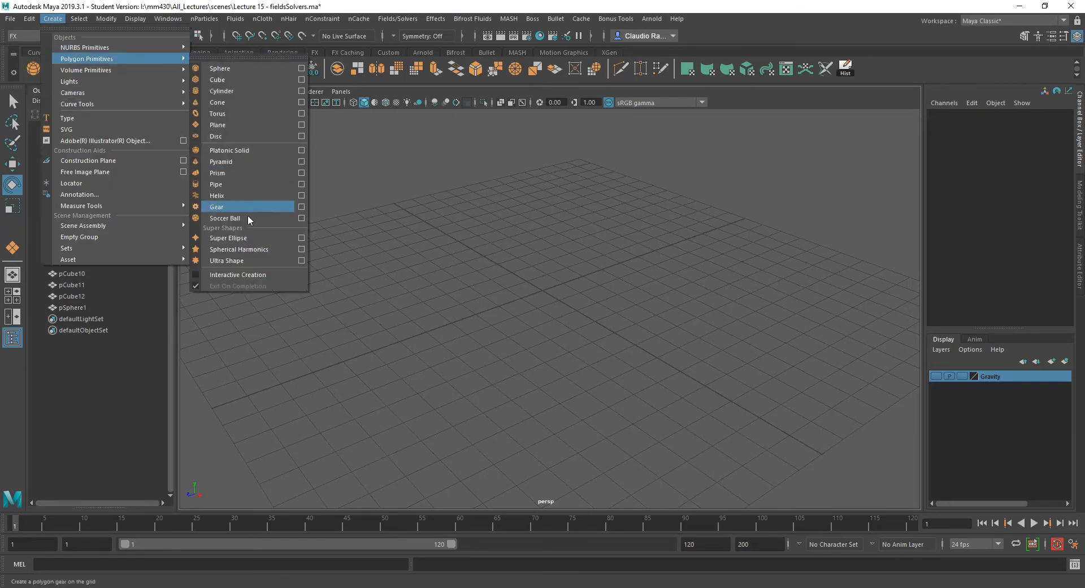
{"action": "left_click", "coordinate": [217, 207]}
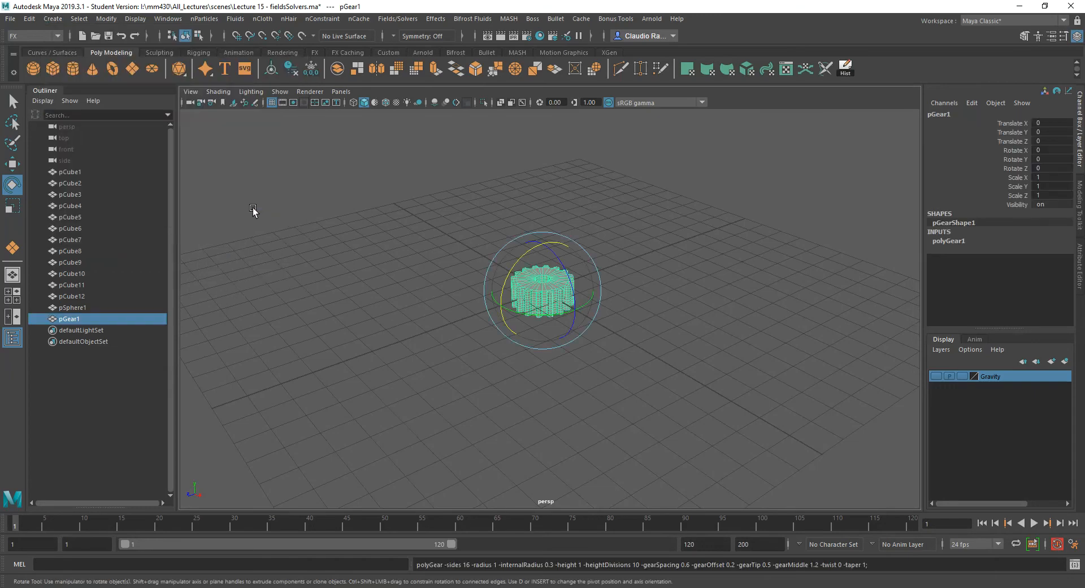
{"action": "mouse_move", "coordinate": [597, 289]}
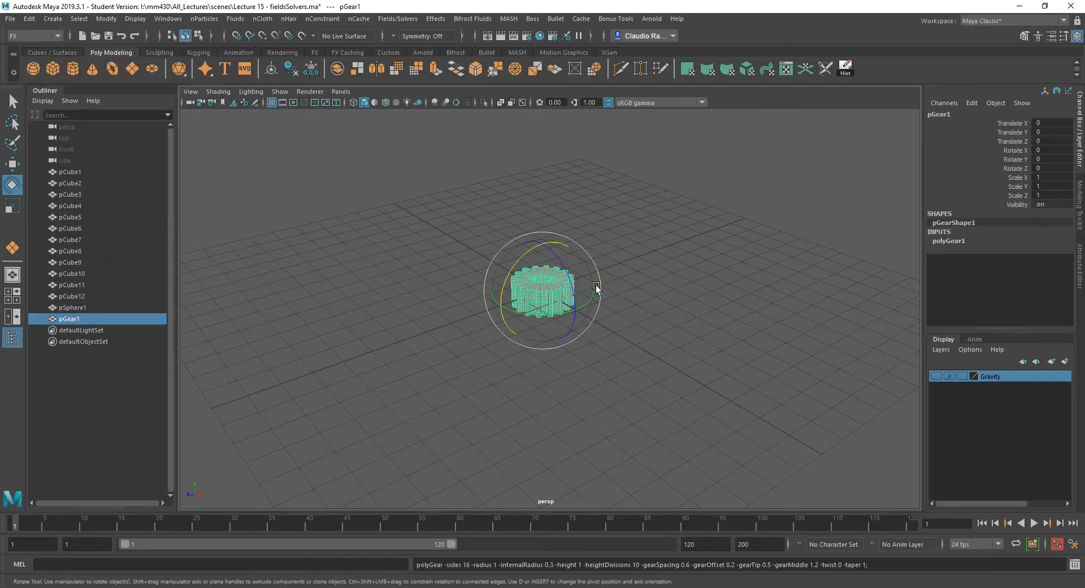
{"action": "left_click_drag", "start_coordinate": [597, 287], "coordinate": [571, 327]}
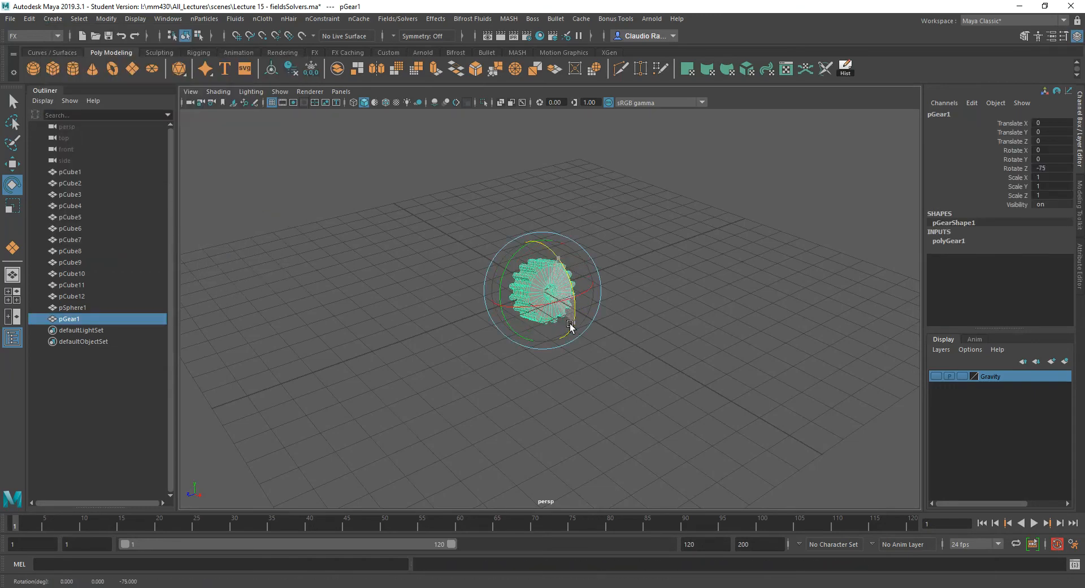
{"action": "left_click_drag", "start_coordinate": [570, 325], "coordinate": [663, 314]}
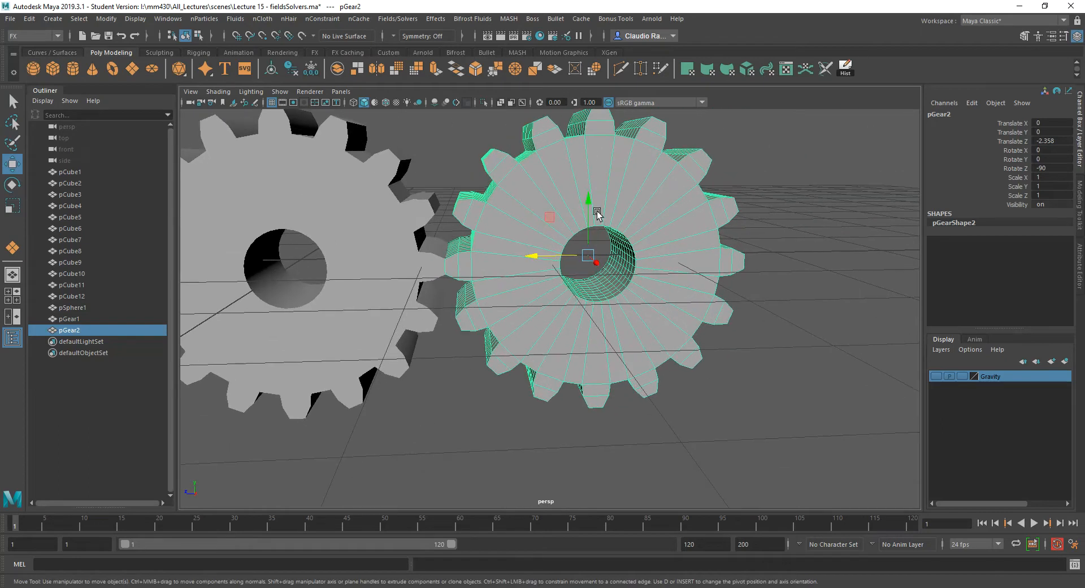
Move the second gear along Y and Z until its teeth mesh with the first gear.
{"action": "left_click_drag", "start_coordinate": [587, 201], "coordinate": [587, 177]}
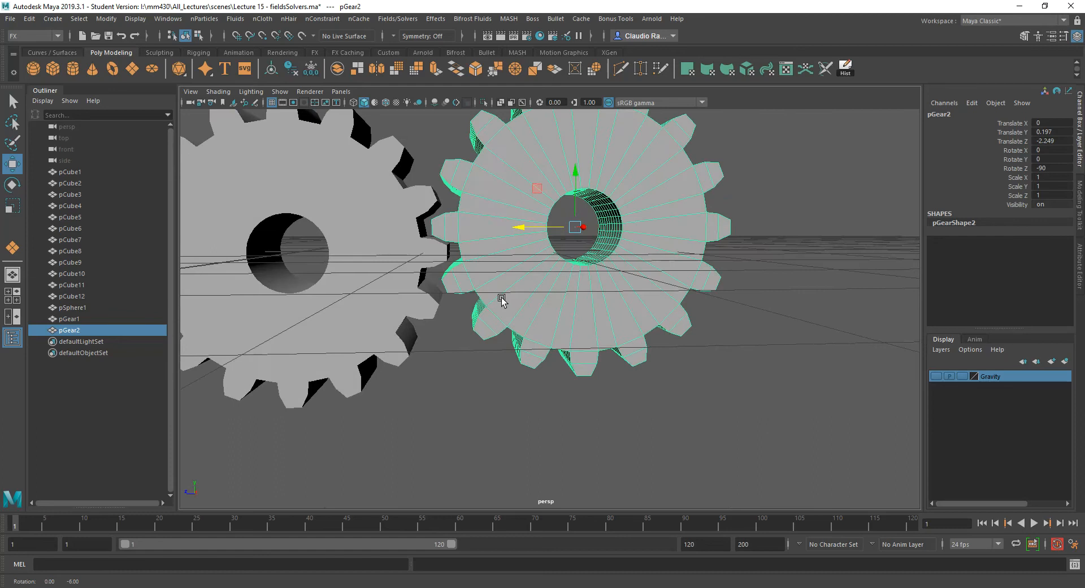
{"action": "left_click_drag", "start_coordinate": [583, 226], "coordinate": [525, 226]}
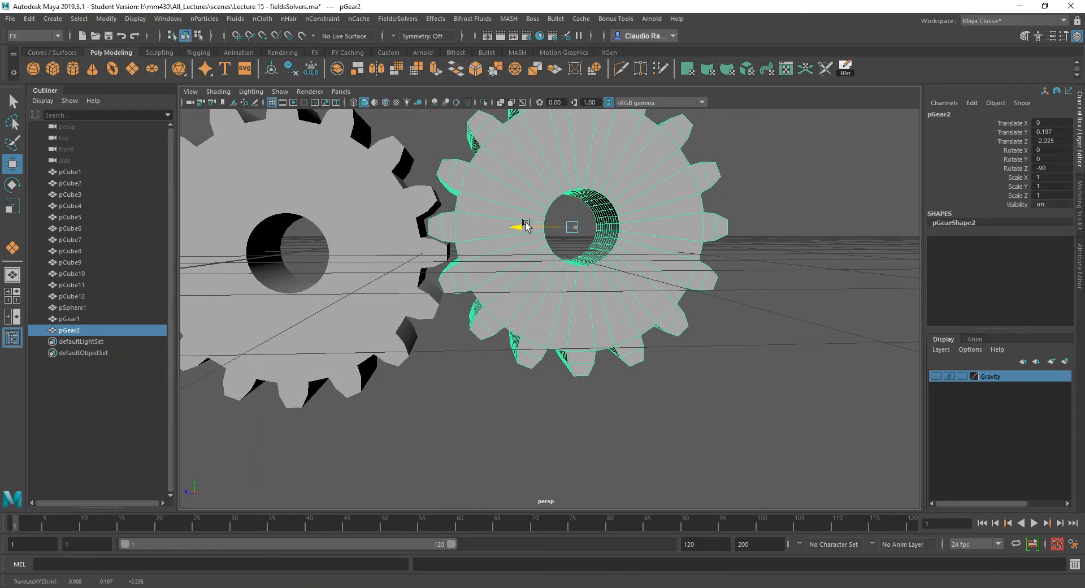
{"action": "left_click_drag", "start_coordinate": [526, 226], "coordinate": [567, 205]}
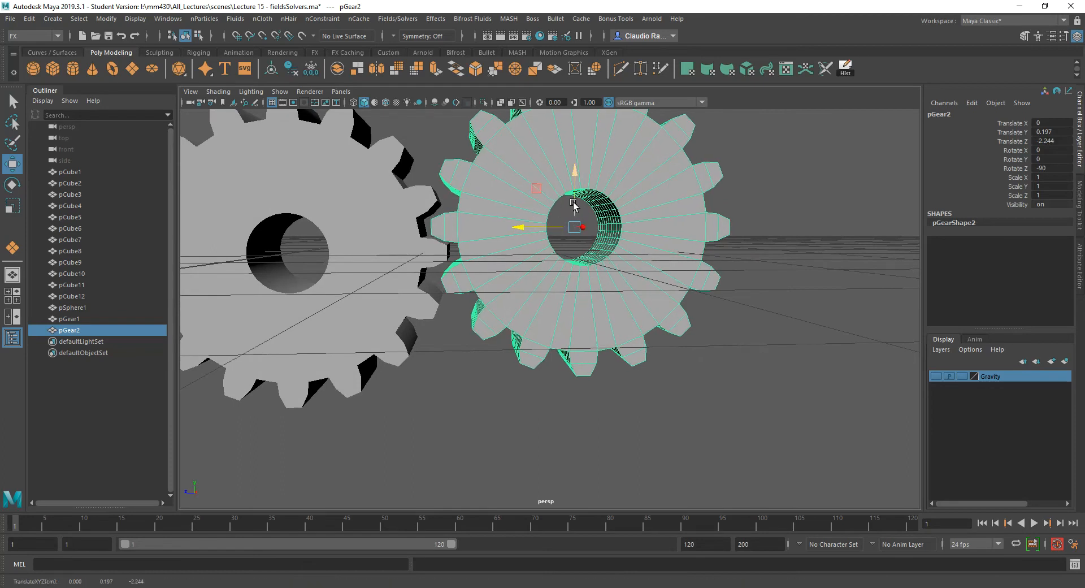
{"action": "left_click_drag", "start_coordinate": [574, 187], "coordinate": [574, 173]}
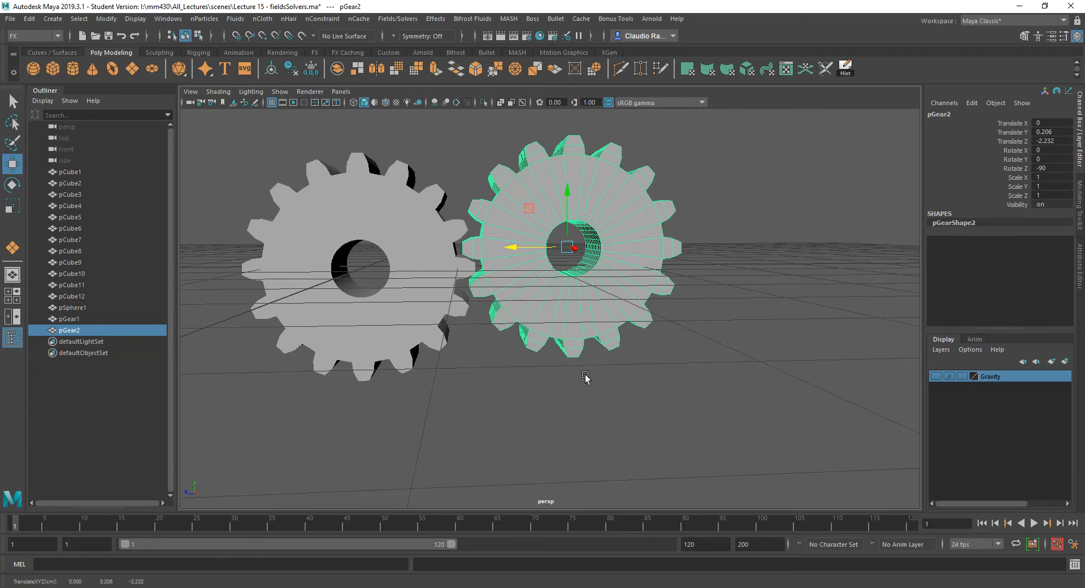
{"action": "mouse_move", "coordinate": [693, 423]}
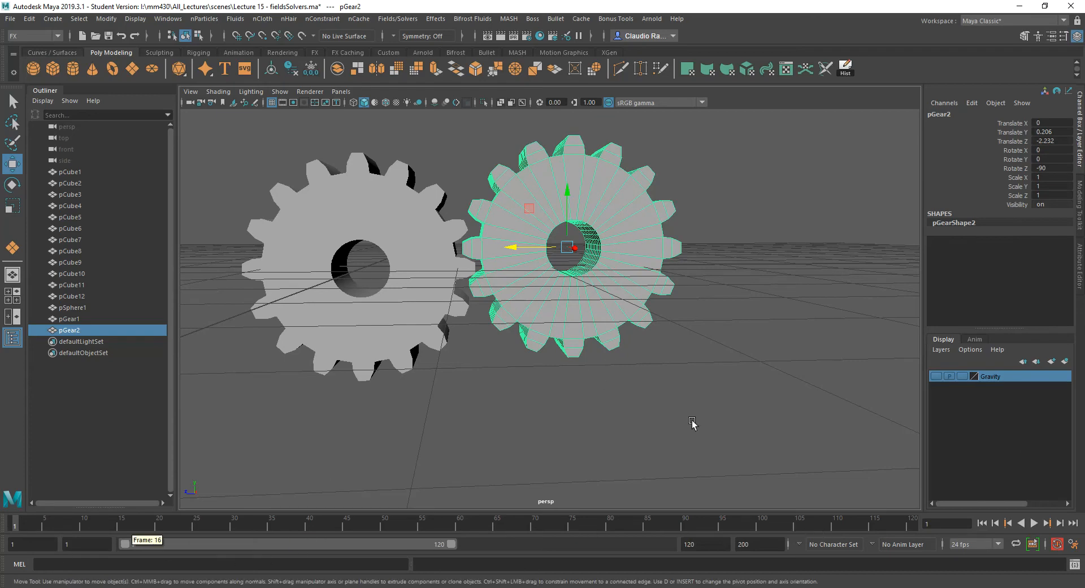
{"action": "mouse_move", "coordinate": [529, 257]}
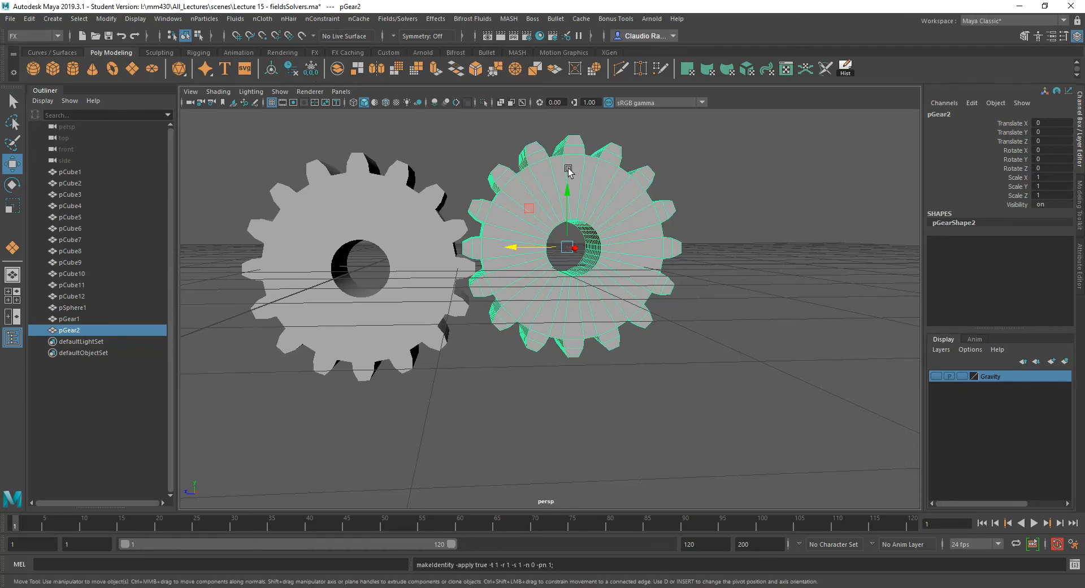
{"action": "mouse_move", "coordinate": [569, 209]}
{"action": "type", "text": "-360"}
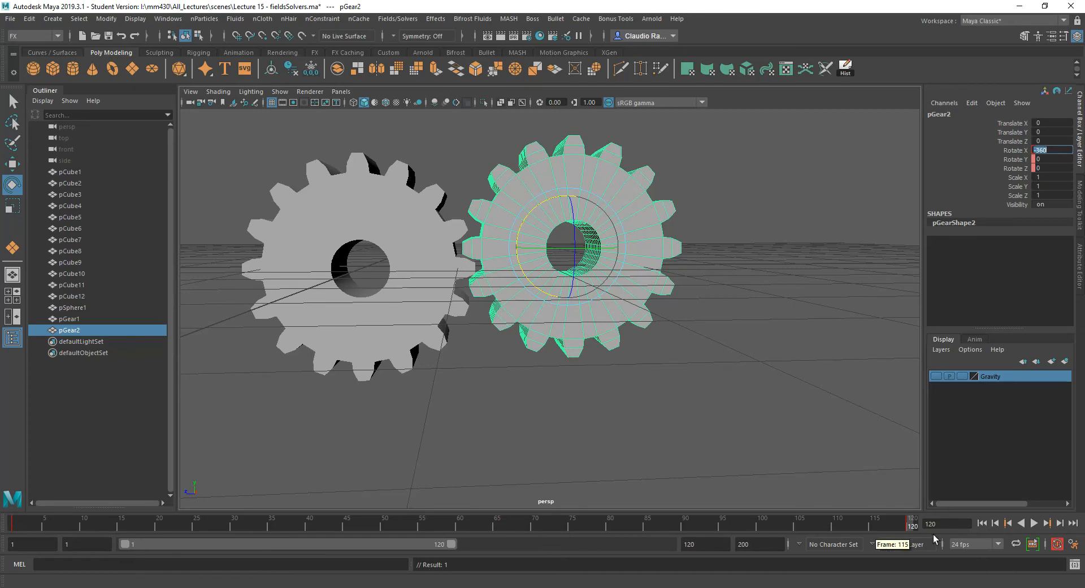
Play back the gear's 0 to -360 X rotation, stop it, and reach the Fields/Solvers menu.
{"action": "left_click", "coordinate": [1034, 522]}
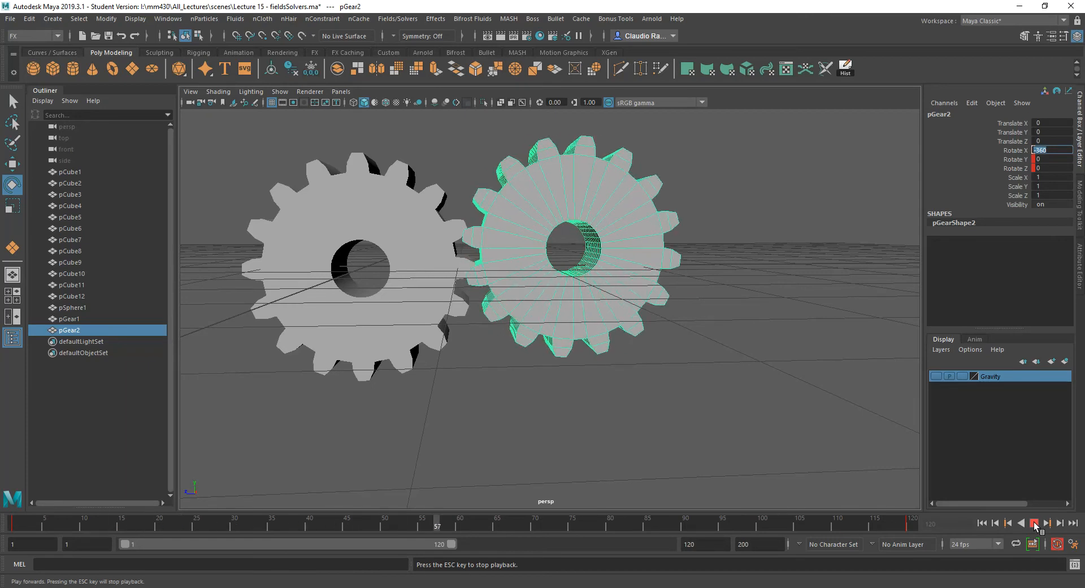
{"action": "left_click", "coordinate": [980, 522]}
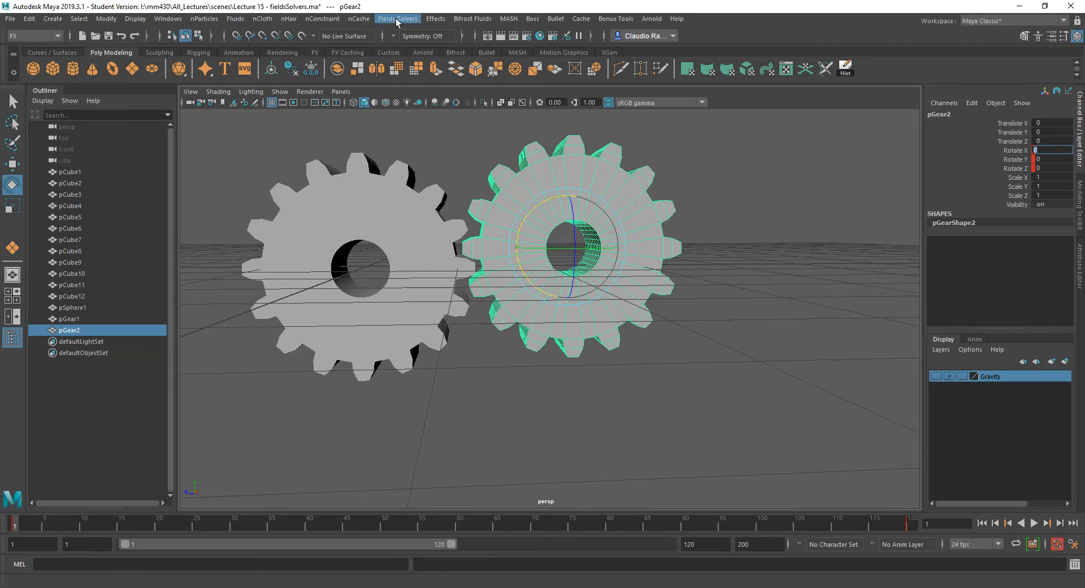
{"action": "left_click", "coordinate": [396, 19]}
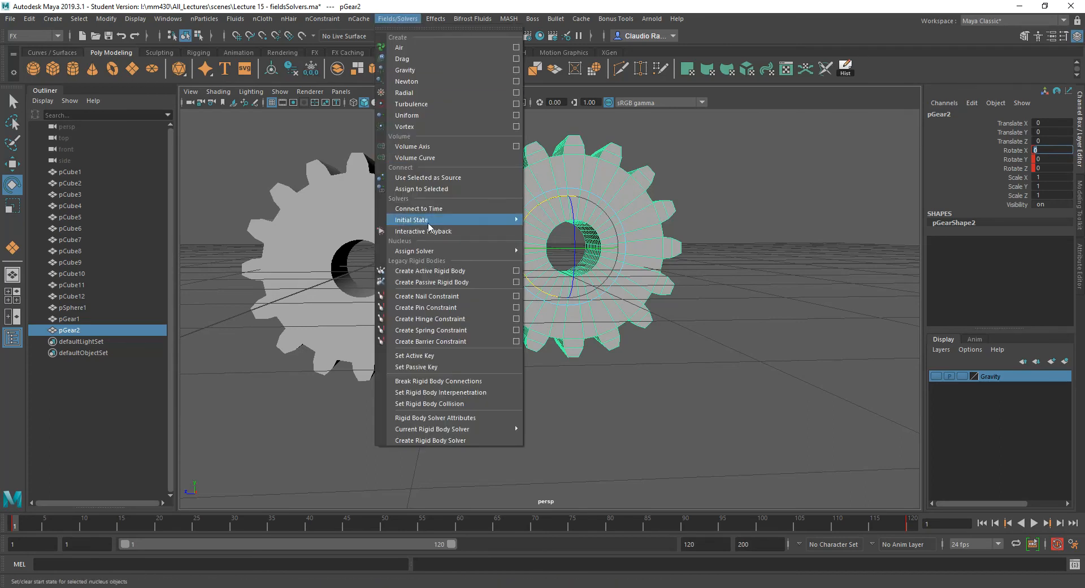
{"action": "mouse_move", "coordinate": [450, 281]}
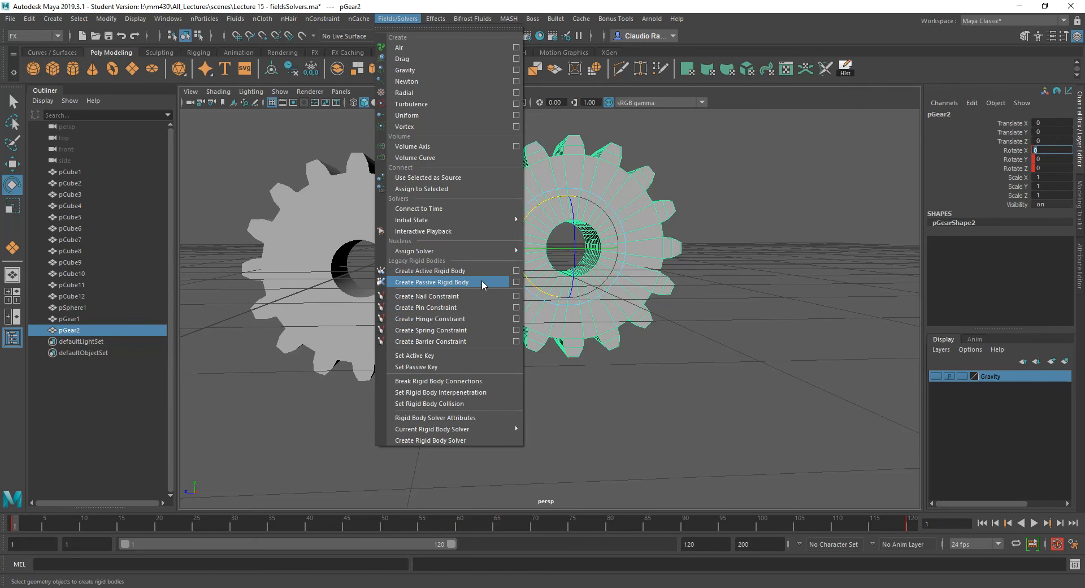
Make the keyframed second gear a passive rigid body and deselect it.
{"action": "left_click", "coordinate": [431, 281]}
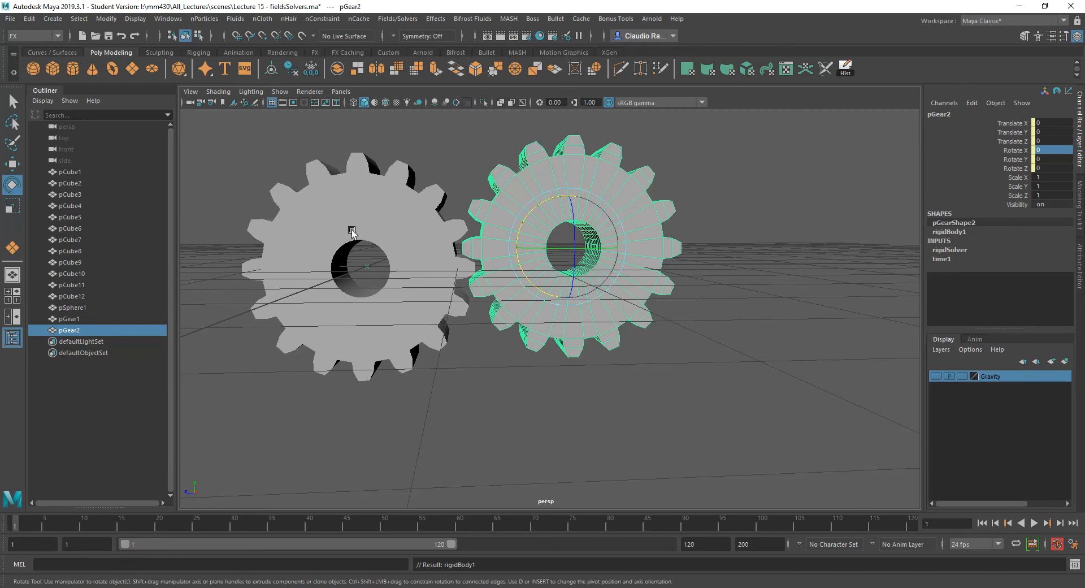
{"action": "mouse_move", "coordinate": [317, 216]}
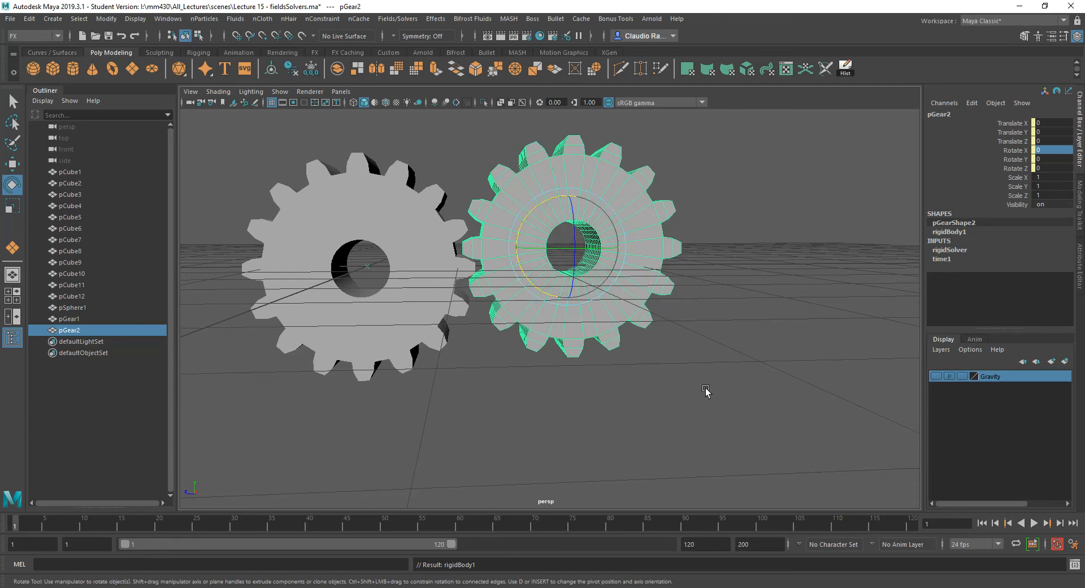
{"action": "left_click", "coordinate": [1047, 522]}
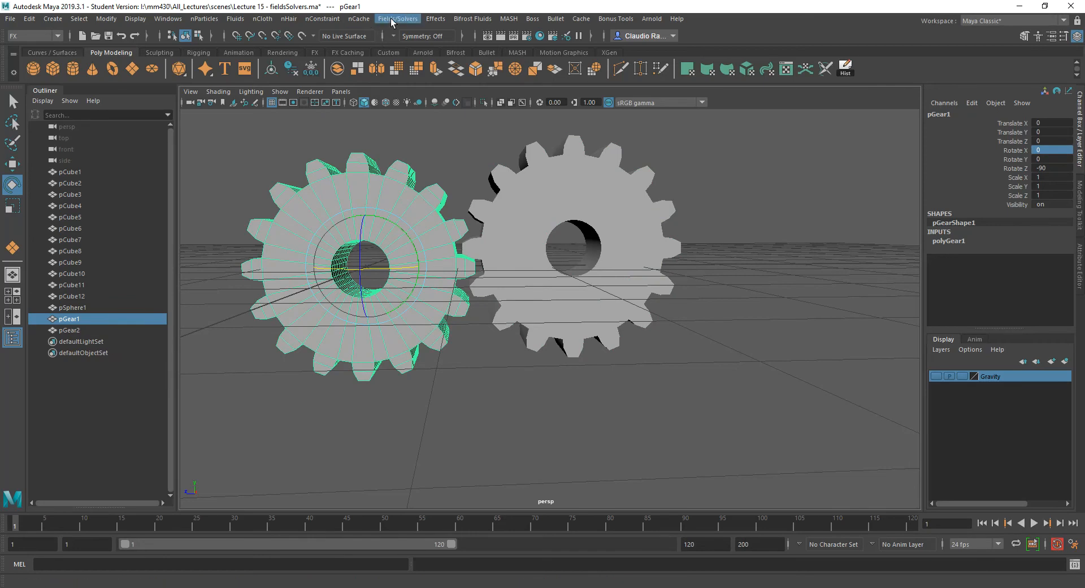
Make the left gear pGear1 an active rigid body, test with playback, and rewind to frame 1.
{"action": "left_click", "coordinate": [396, 19]}
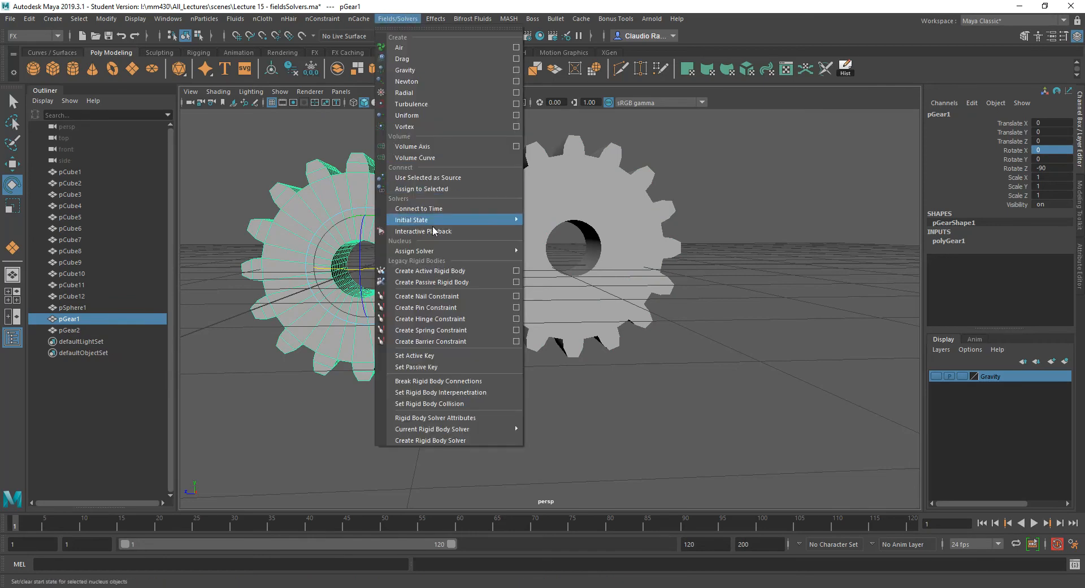
{"action": "mouse_move", "coordinate": [430, 281]}
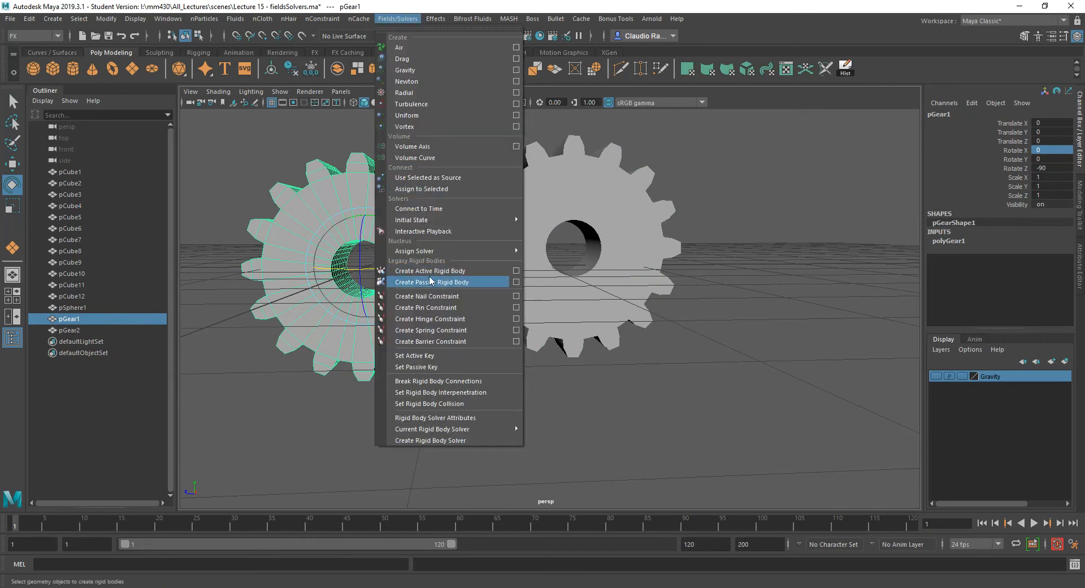
{"action": "mouse_move", "coordinate": [439, 270]}
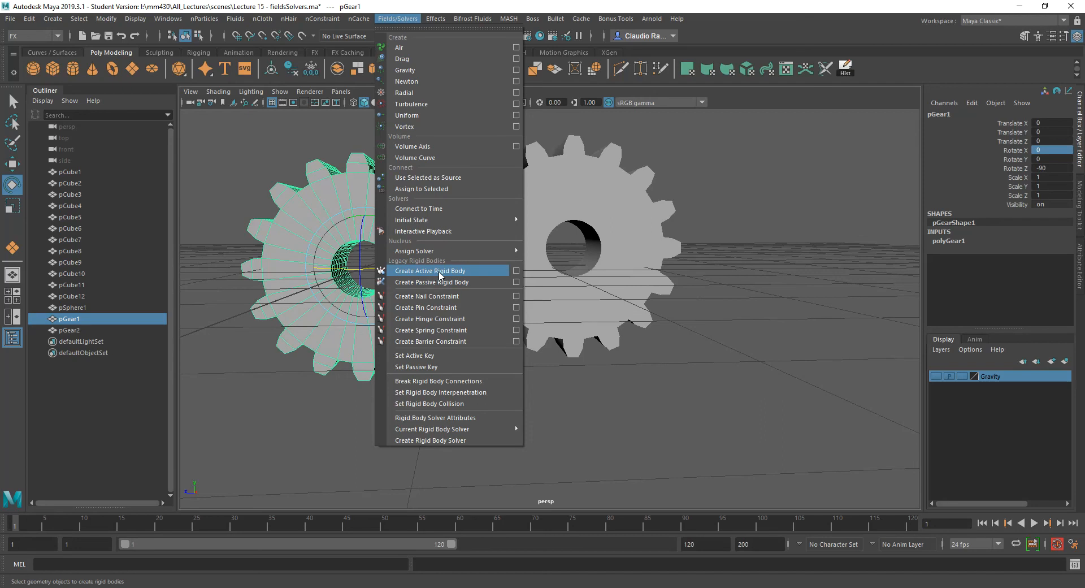
{"action": "left_click", "coordinate": [428, 270]}
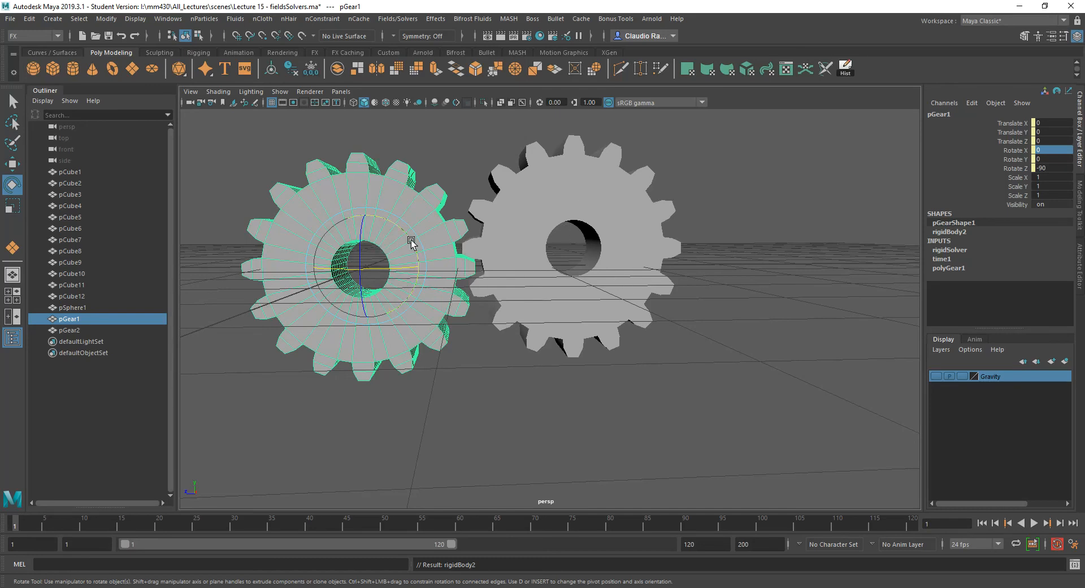
{"action": "left_click", "coordinate": [1034, 522]}
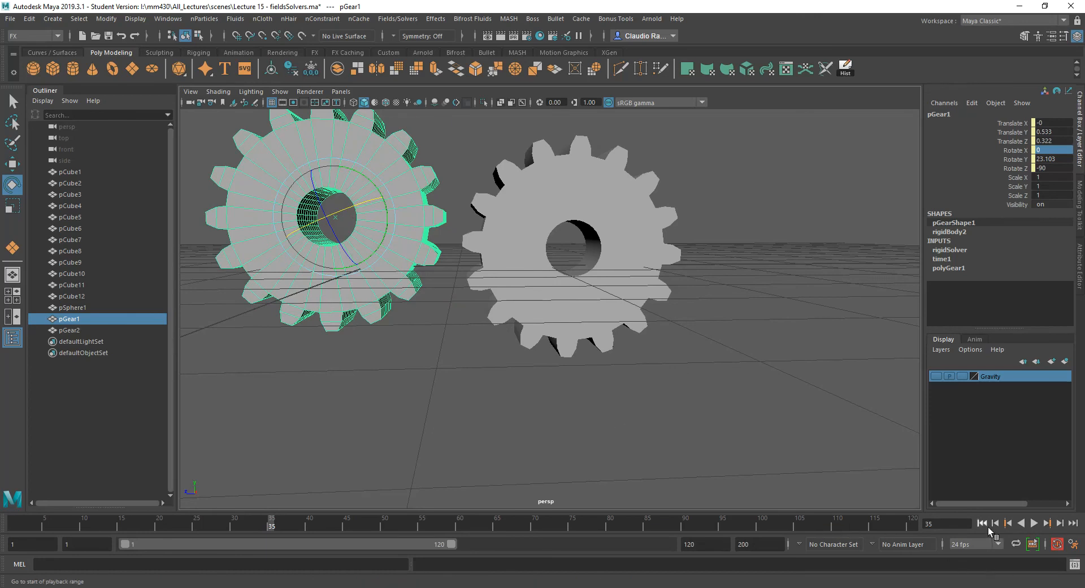
{"action": "left_click", "coordinate": [981, 522]}
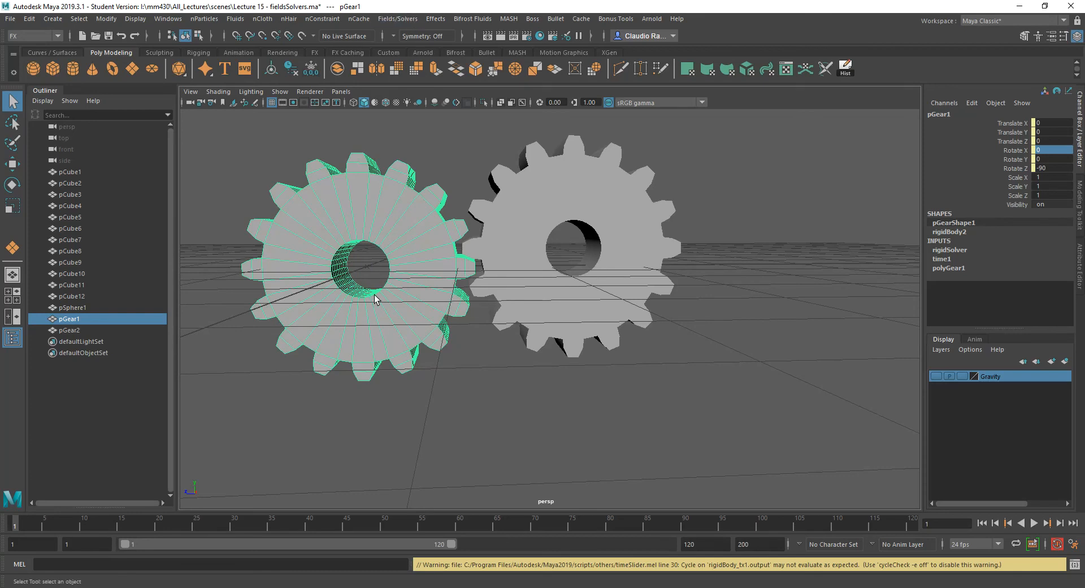
{"action": "mouse_move", "coordinate": [386, 331]}
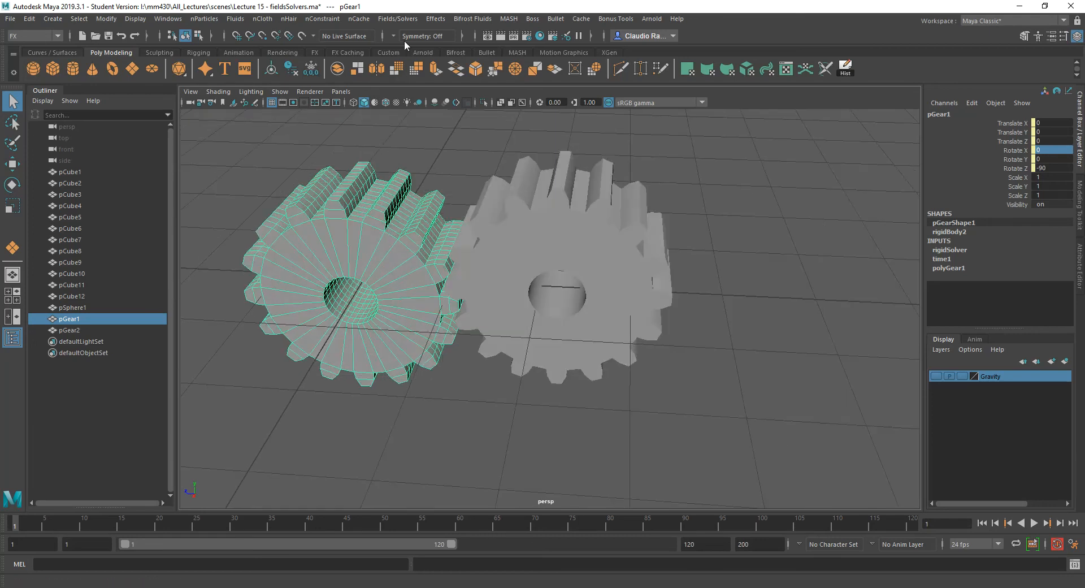
Bring up the Fields/Solvers menu for the Create Hinge Constraint options.
{"action": "left_click", "coordinate": [397, 20]}
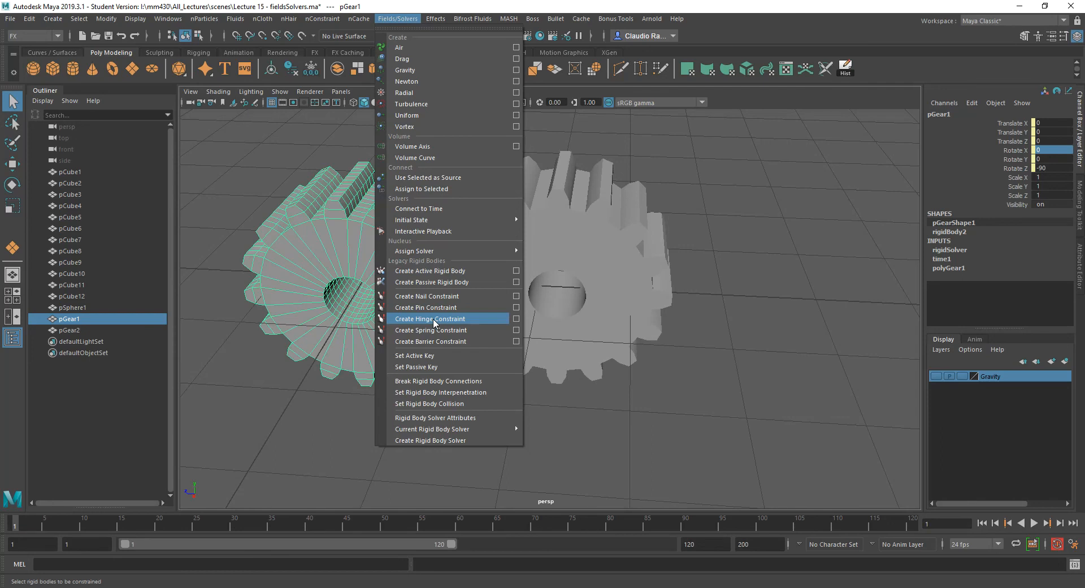
{"action": "mouse_move", "coordinate": [427, 296]}
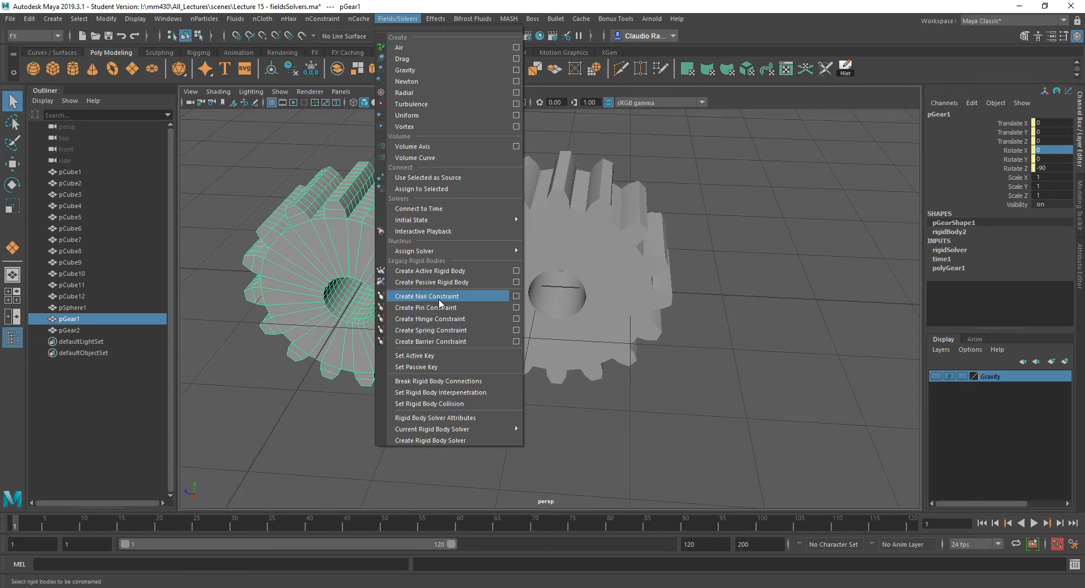
{"action": "mouse_move", "coordinate": [430, 330]}
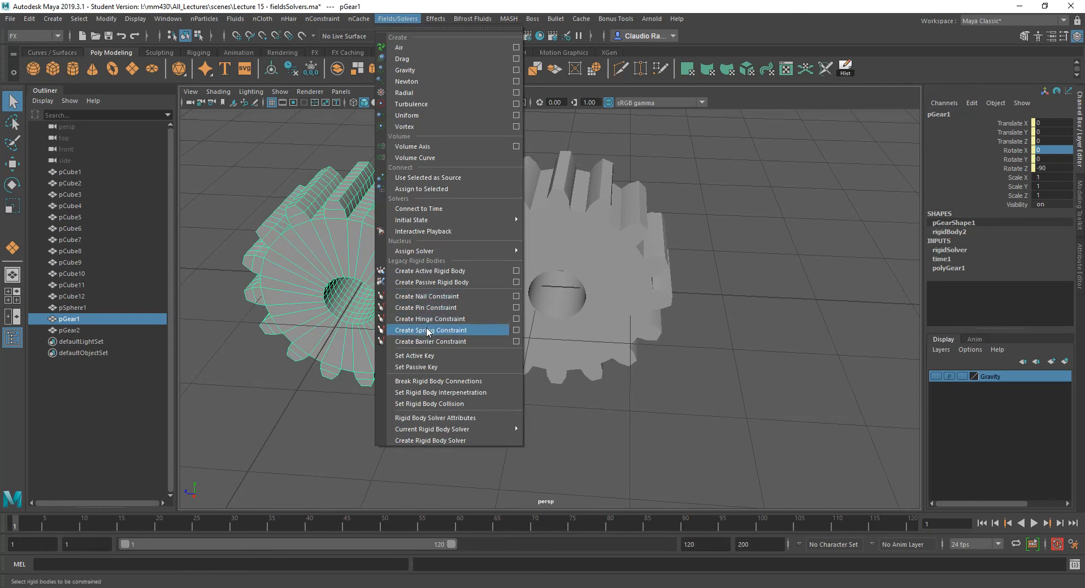
{"action": "mouse_move", "coordinate": [429, 319]}
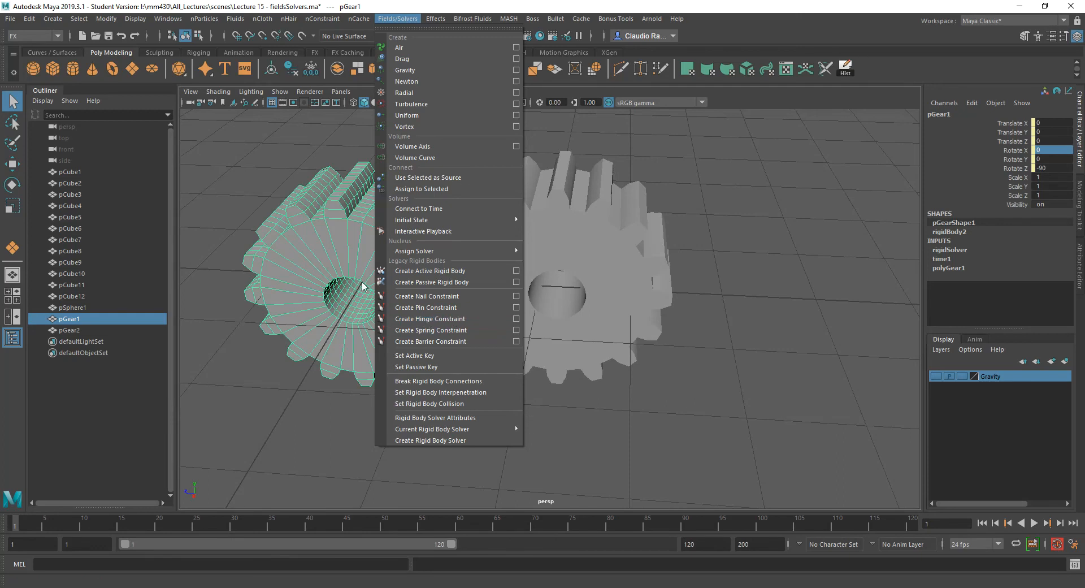
{"action": "mouse_move", "coordinate": [350, 311]}
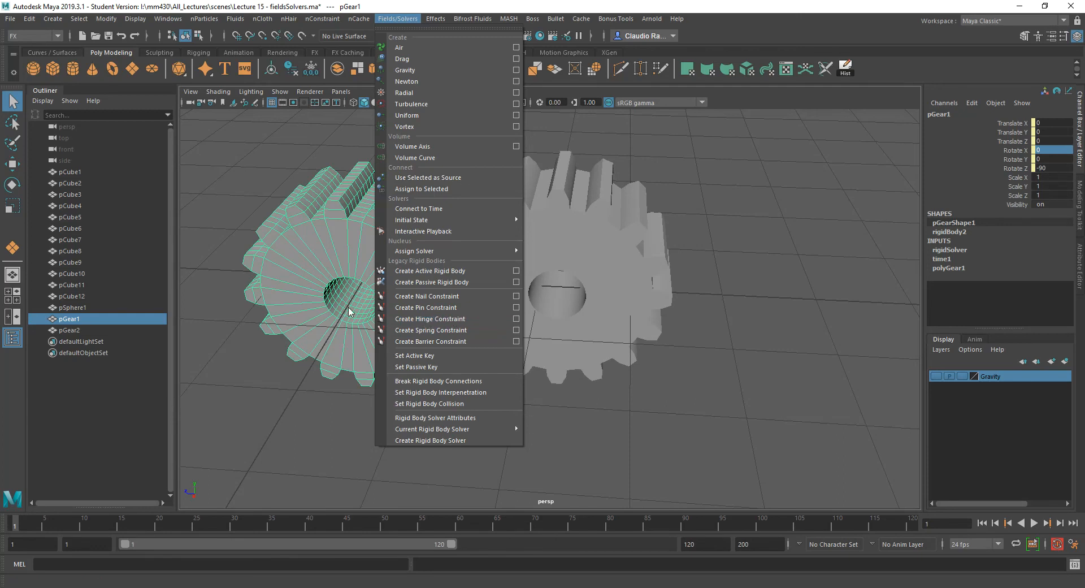
{"action": "mouse_move", "coordinate": [292, 265]}
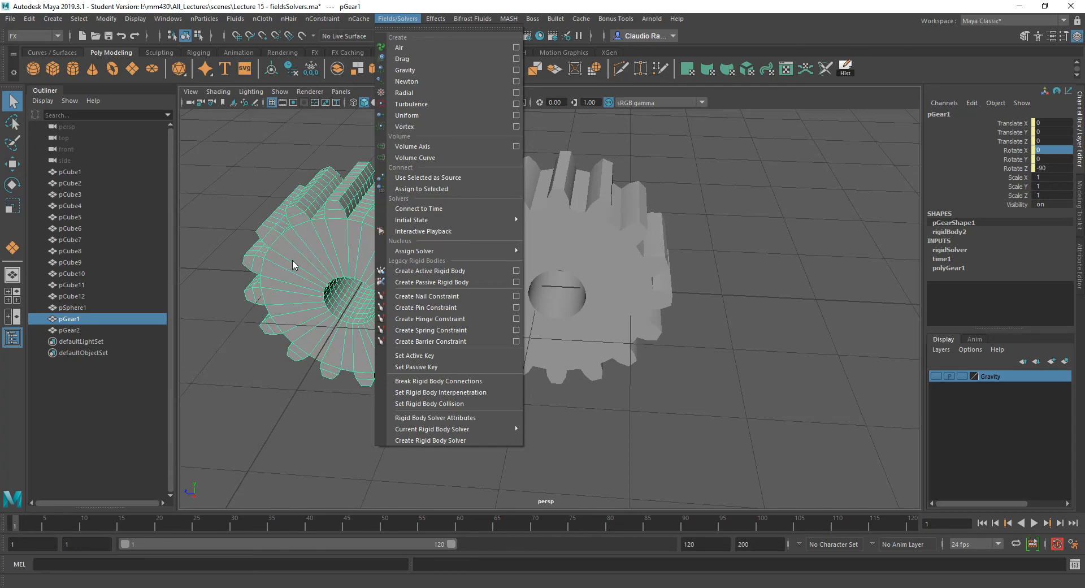
{"action": "mouse_move", "coordinate": [430, 319]}
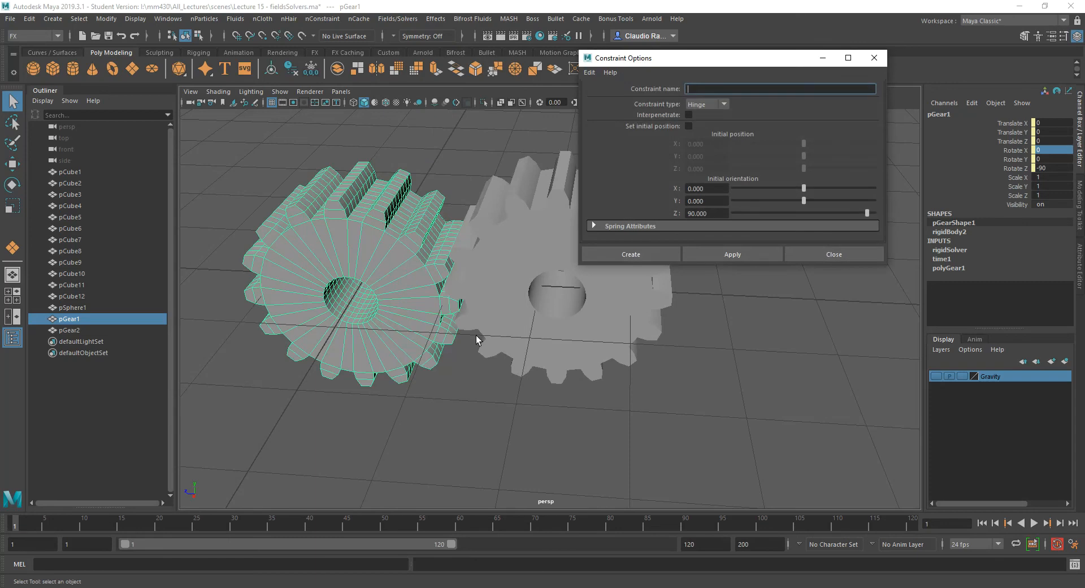
Reset the Constraint Options to defaults and choose Hinge as the constraint type.
{"action": "left_click", "coordinate": [588, 72]}
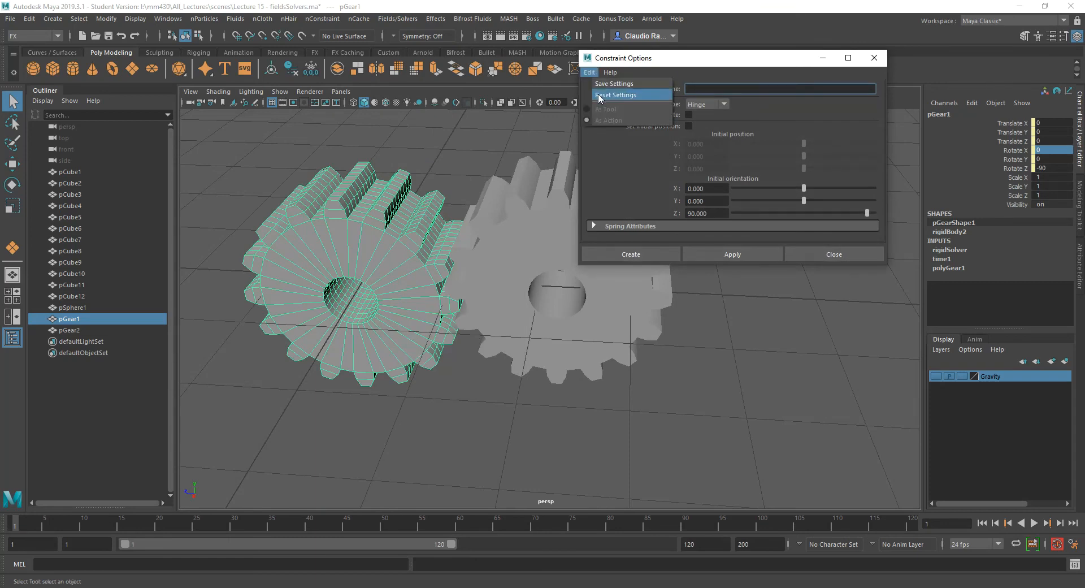
{"action": "left_click", "coordinate": [704, 104]}
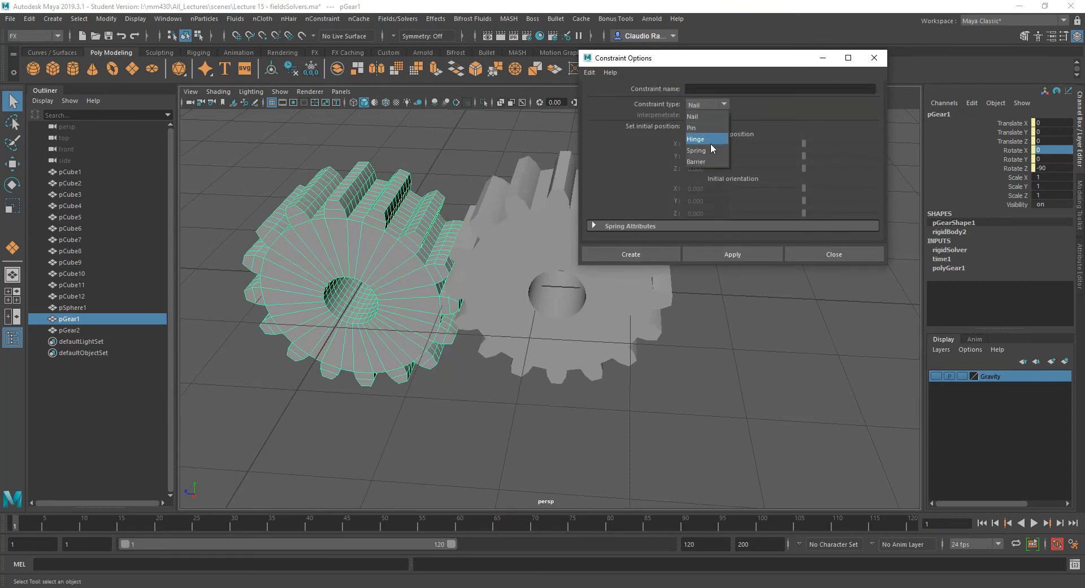
{"action": "left_click", "coordinate": [696, 138]}
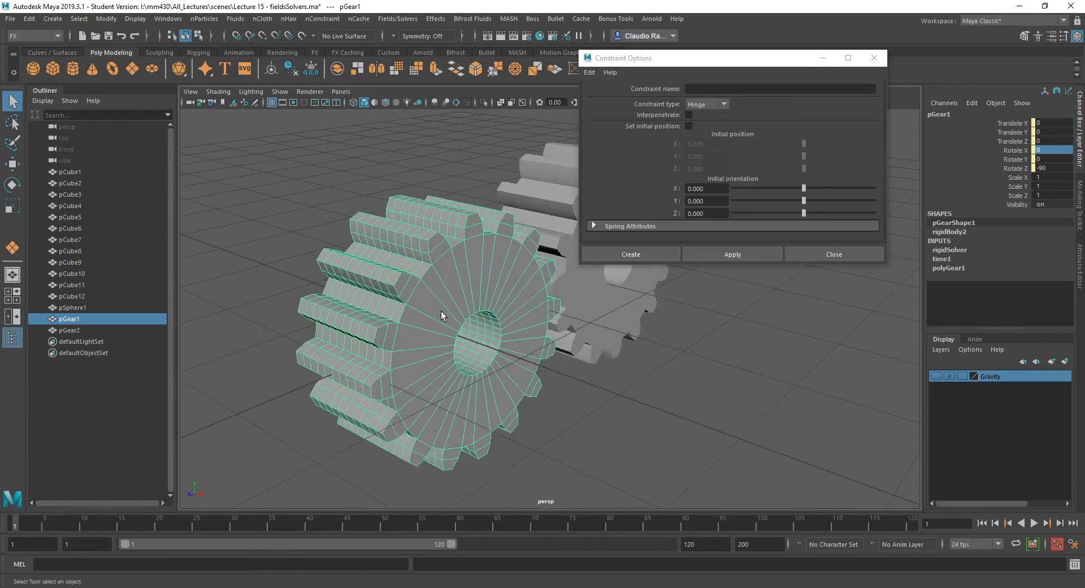
{"action": "mouse_move", "coordinate": [377, 367]}
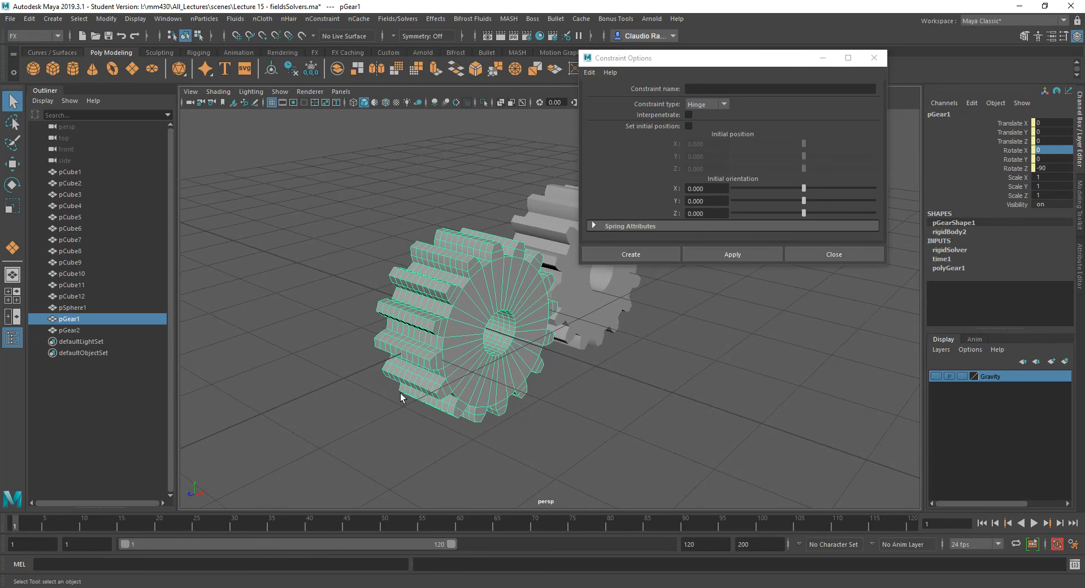
{"action": "mouse_move", "coordinate": [450, 329]}
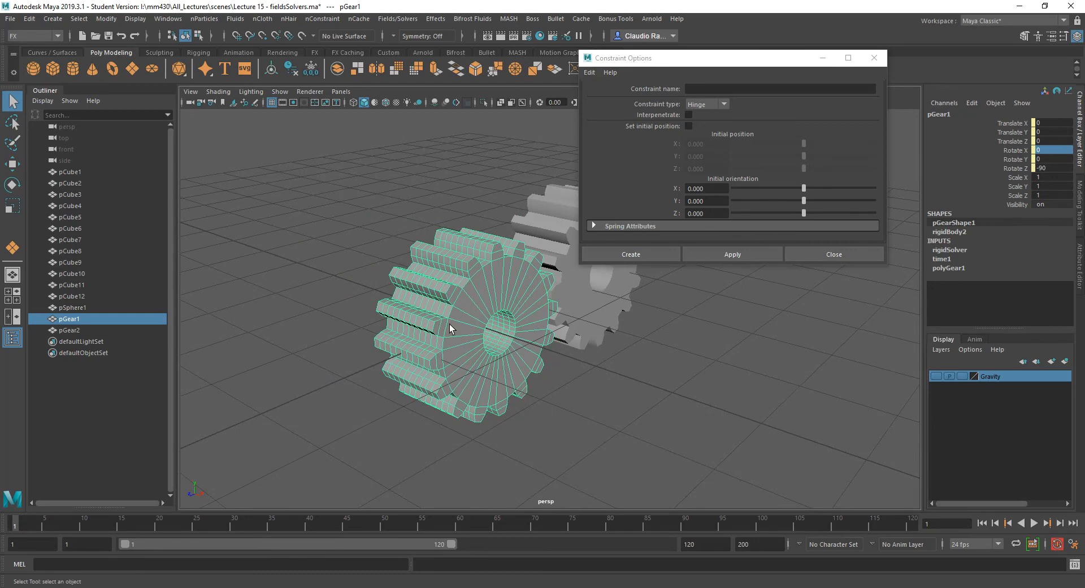
{"action": "mouse_move", "coordinate": [505, 345]}
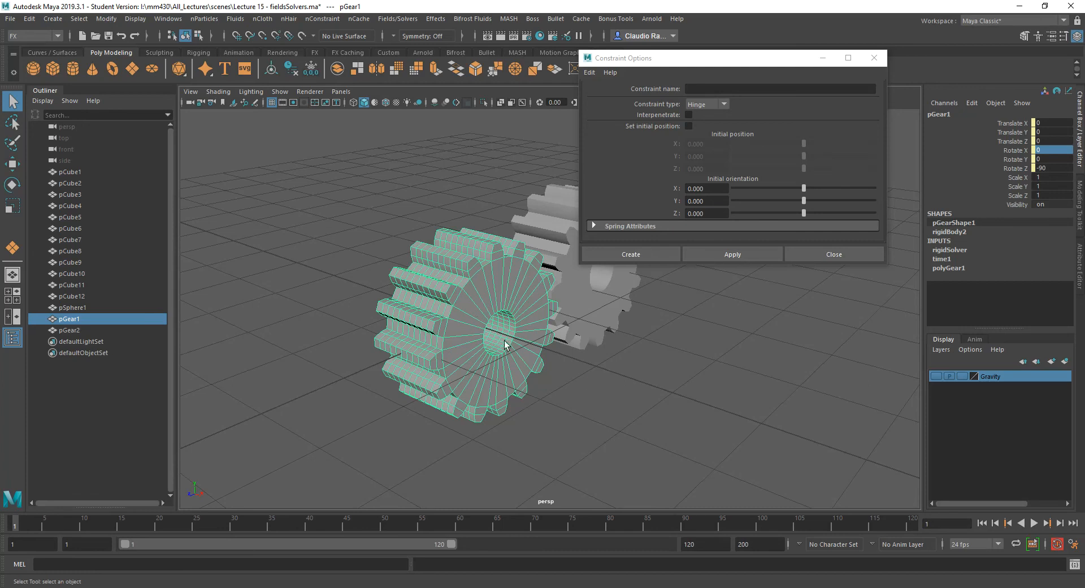
{"action": "mouse_move", "coordinate": [338, 383]}
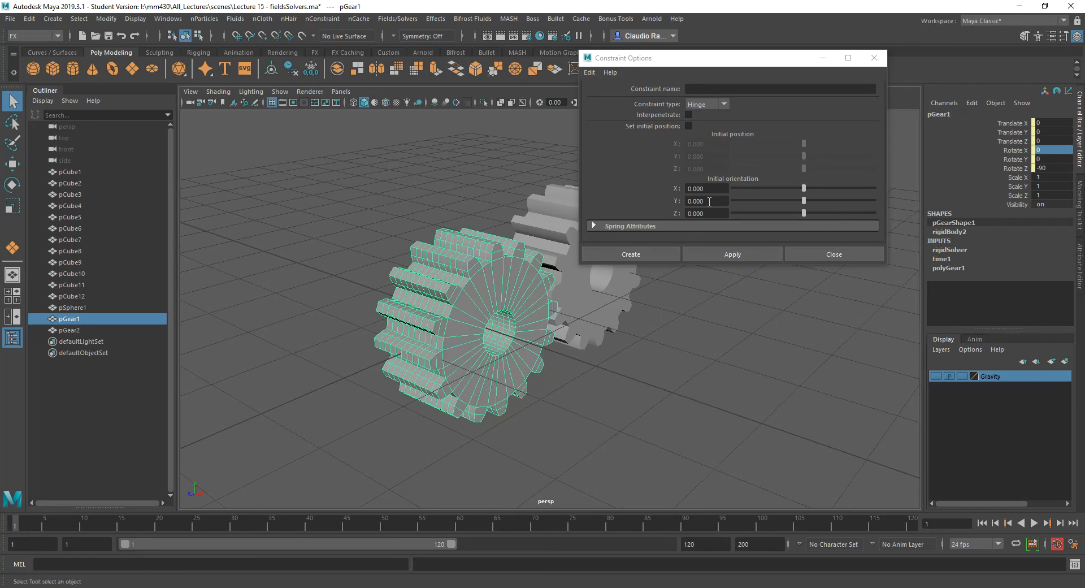
Set the hinge's initial orientation Y to 90.
{"action": "left_click", "coordinate": [705, 201]}
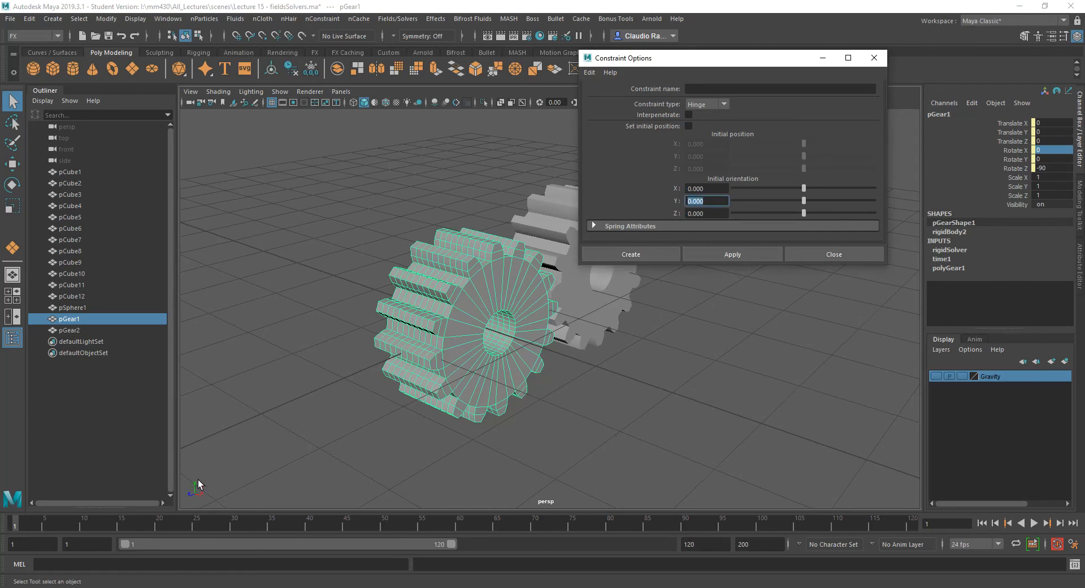
{"action": "mouse_move", "coordinate": [198, 490]}
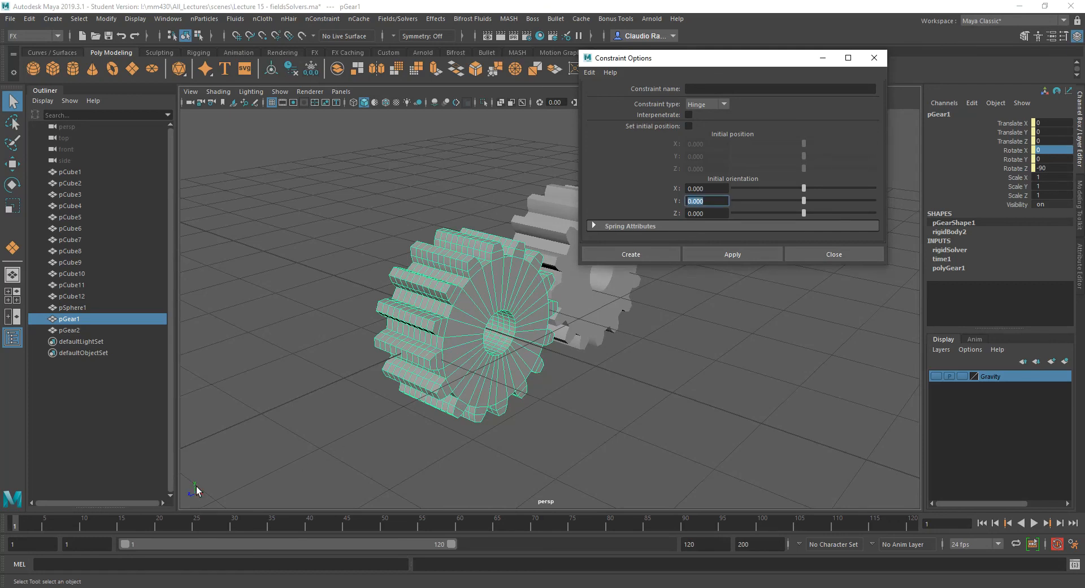
{"action": "left_click", "coordinate": [705, 201]}
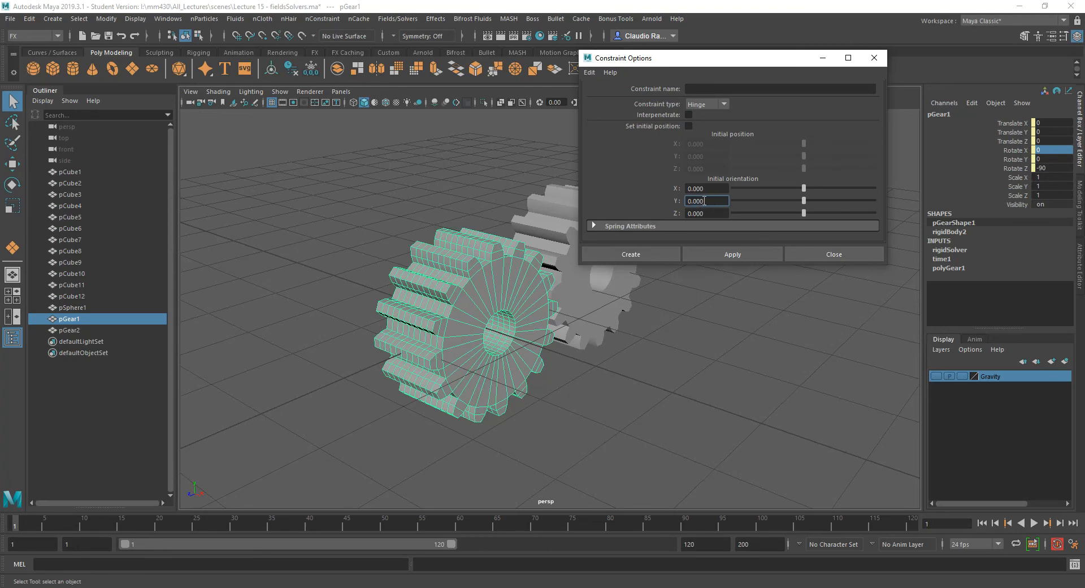
{"action": "type", "text": "90"}
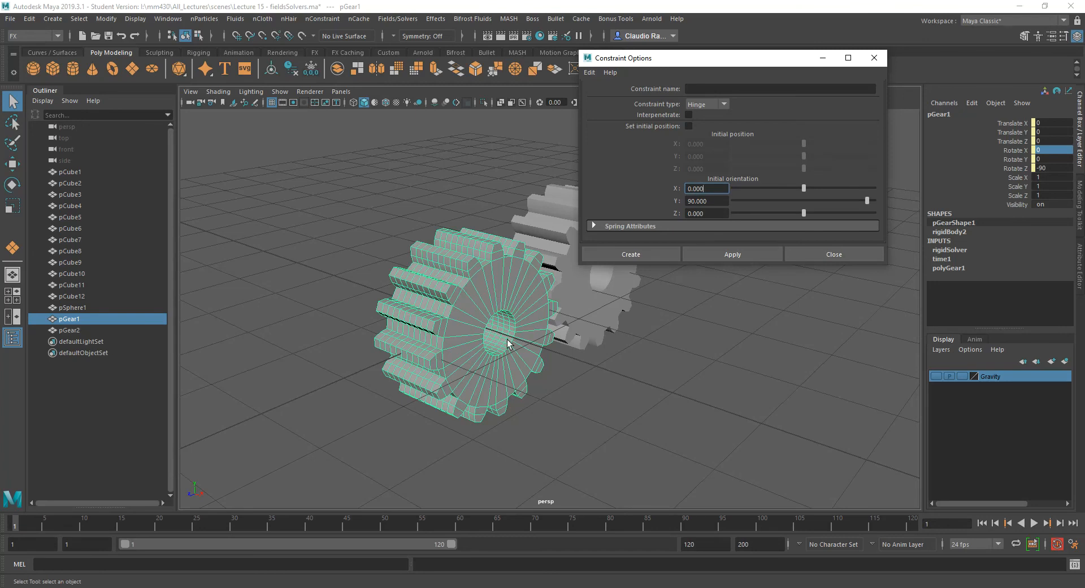
{"action": "left_click", "coordinate": [731, 254]}
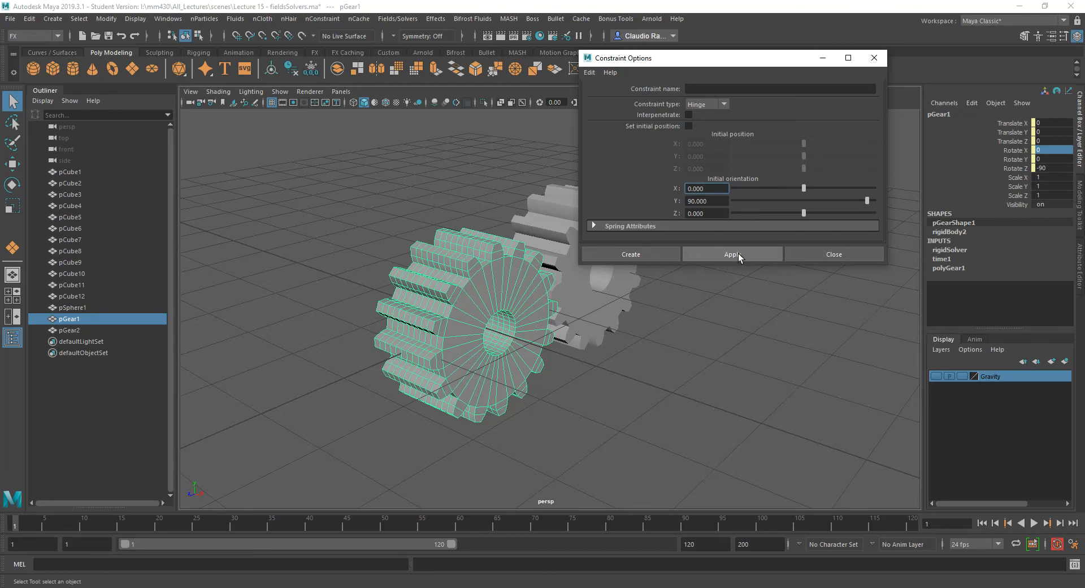
Apply the options to create rigidHingeConstraint1 on the left gear.
{"action": "left_click", "coordinate": [731, 255]}
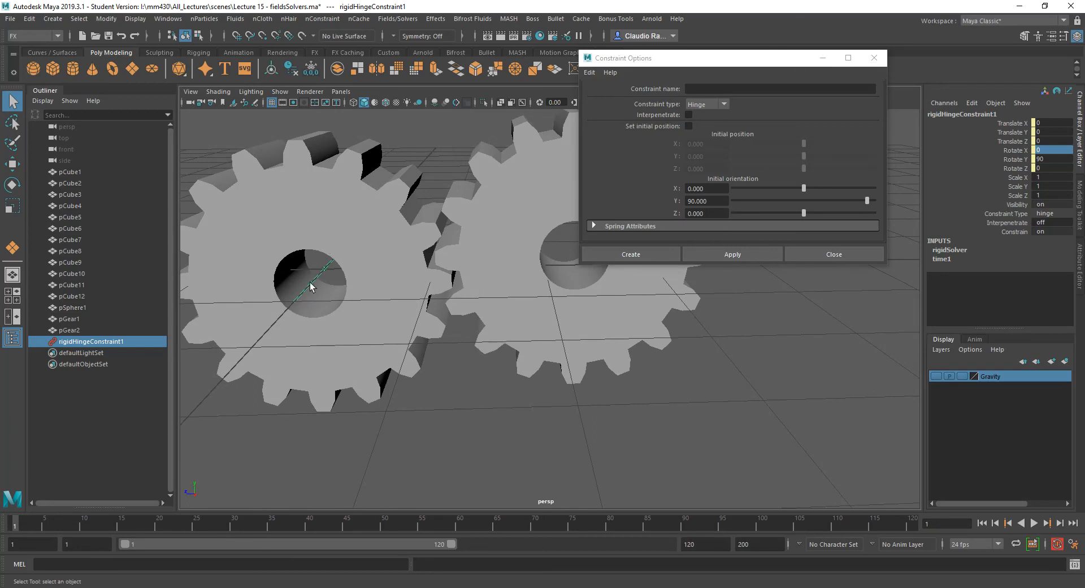
{"action": "mouse_move", "coordinate": [324, 278]}
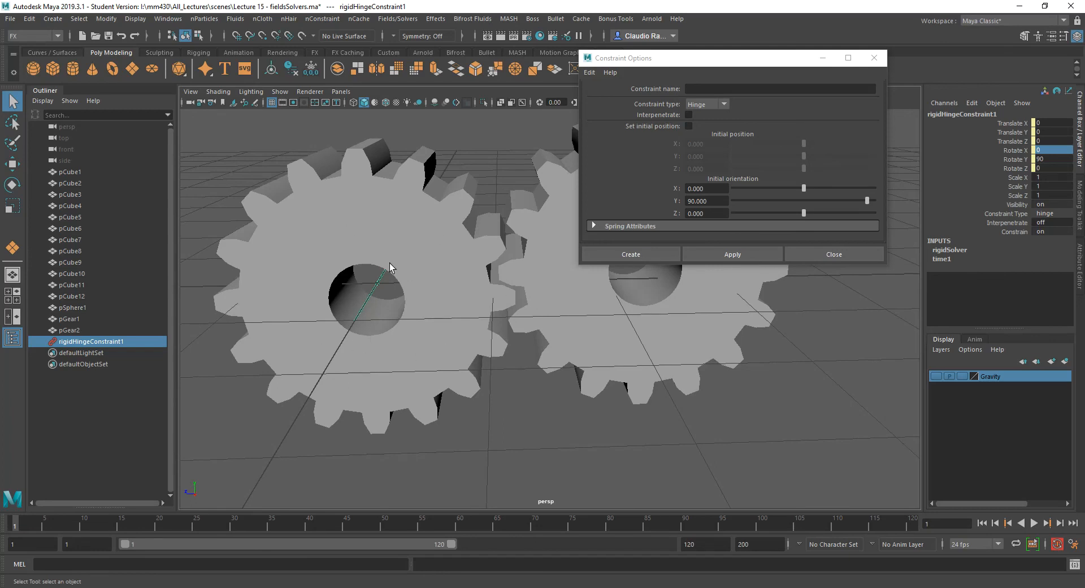
{"action": "mouse_move", "coordinate": [862, 133]}
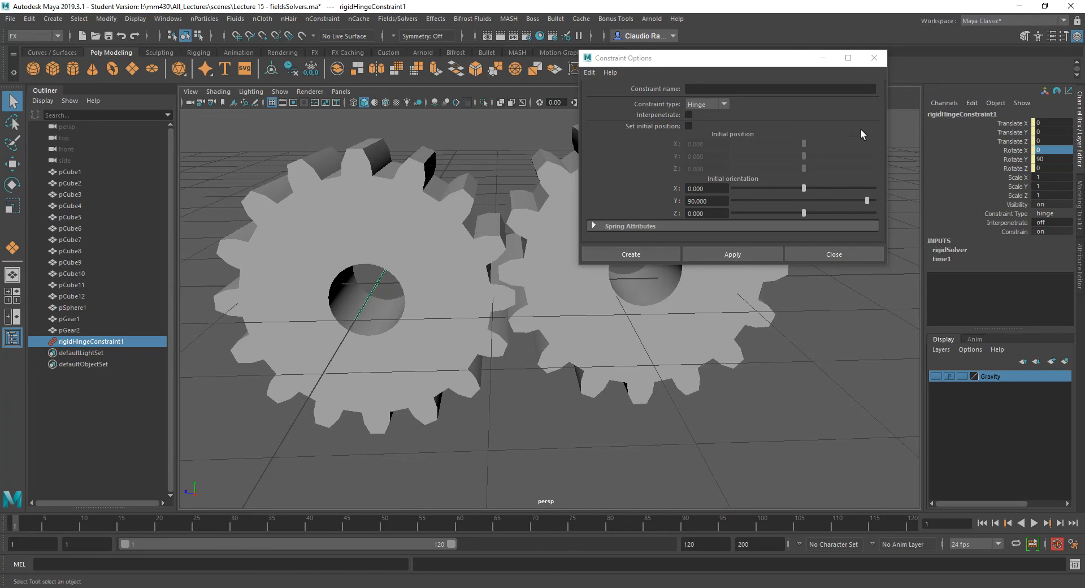
Close the Constraint Options and play the simulation of the hinged gears.
{"action": "left_click", "coordinate": [833, 255]}
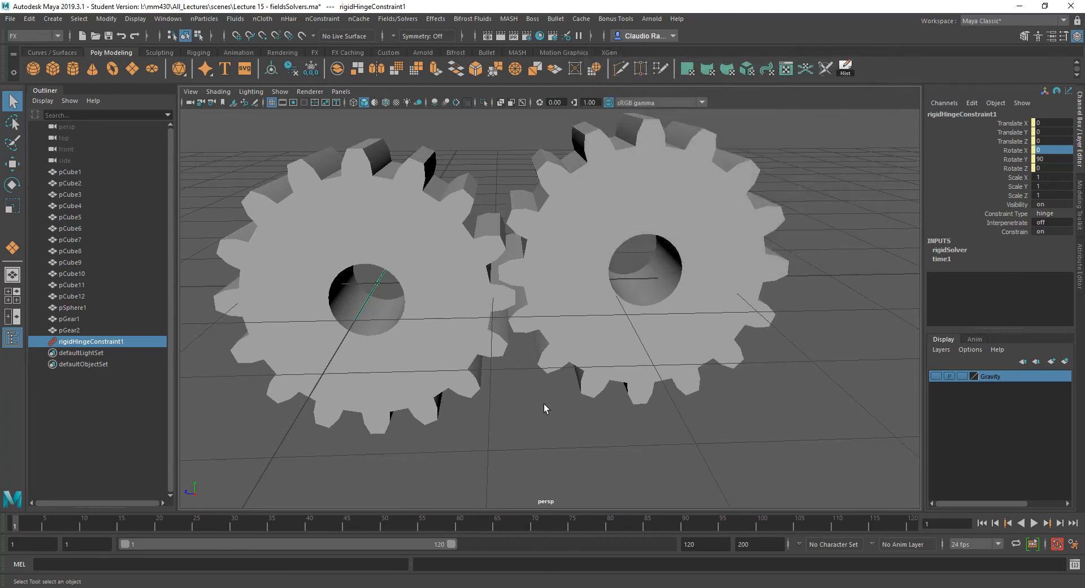
{"action": "left_click", "coordinate": [1034, 522]}
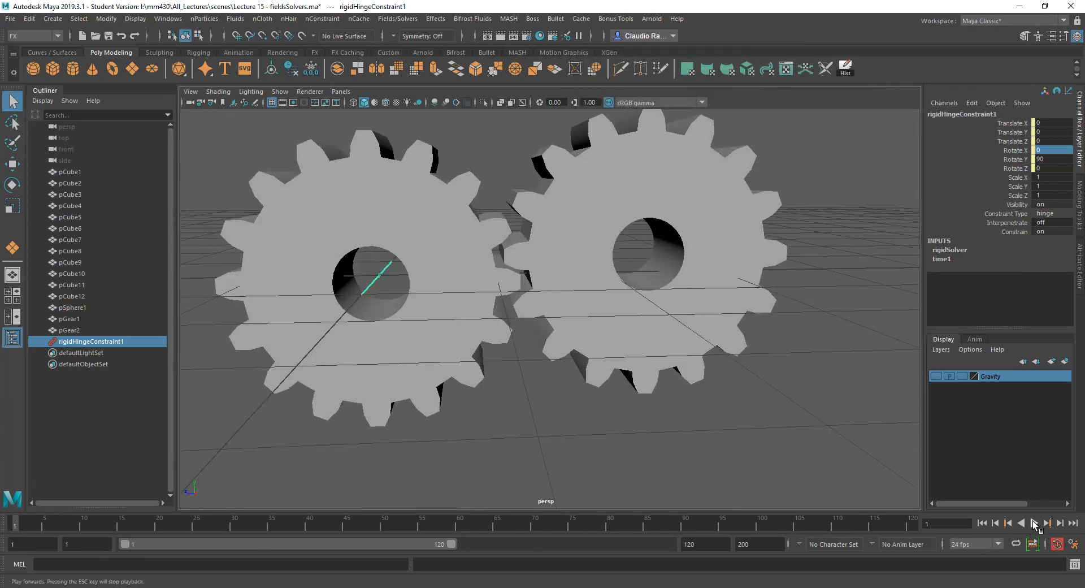
{"action": "left_click", "coordinate": [1031, 522]}
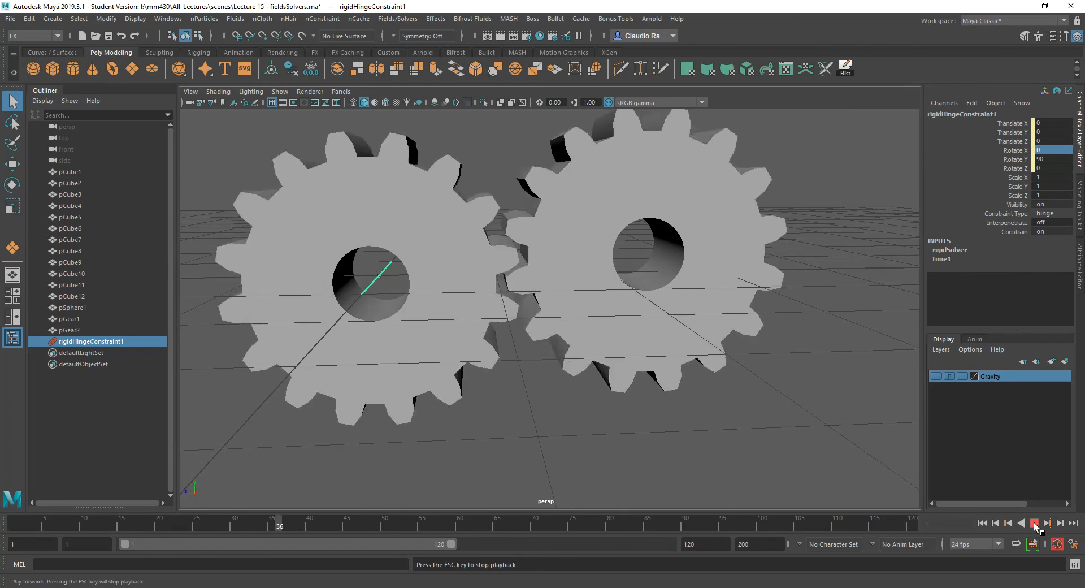